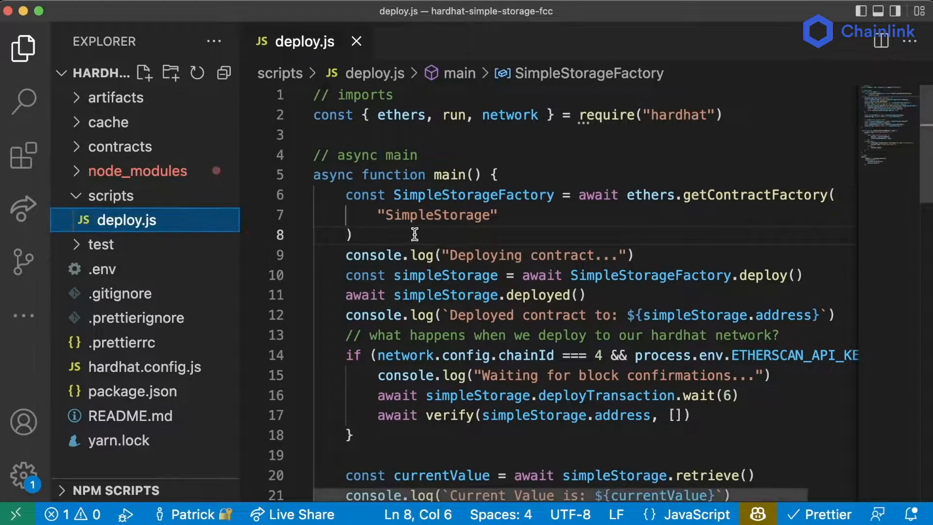
- Scroll down through deploy.js to review the deploy, interact and verify logic
{"action": "scroll", "scroll_direction": "down", "scroll_amount": 3}
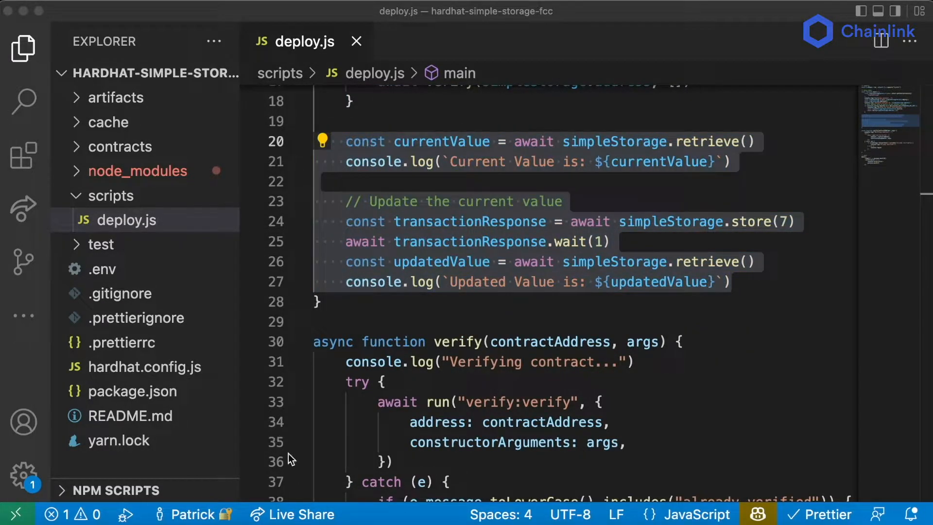
{"action": "mouse_move", "coordinate": [137, 252]}
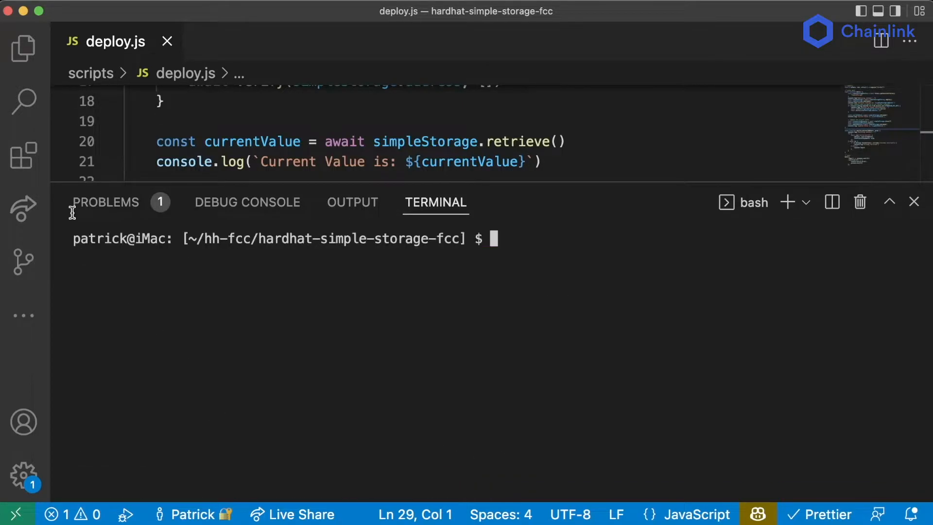
- Show the Explorer and open hardhat.config.js, reviewing its sample accounts task
{"action": "left_click", "coordinate": [22, 46]}
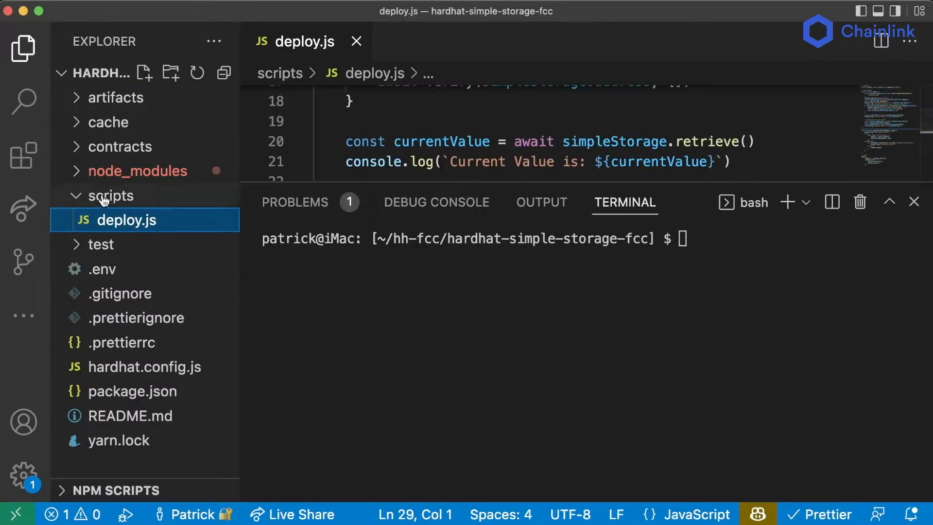
{"action": "left_click", "coordinate": [144, 367]}
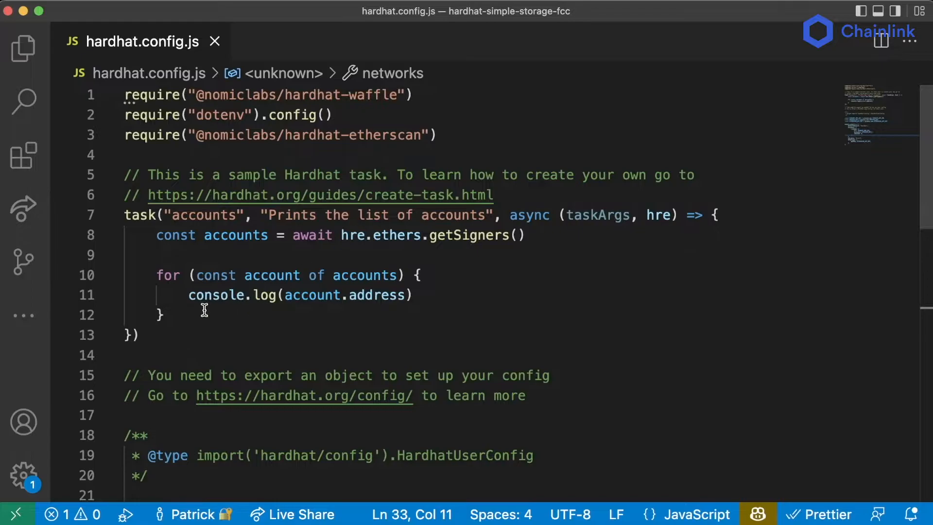
{"action": "double_click", "coordinate": [197, 215]}
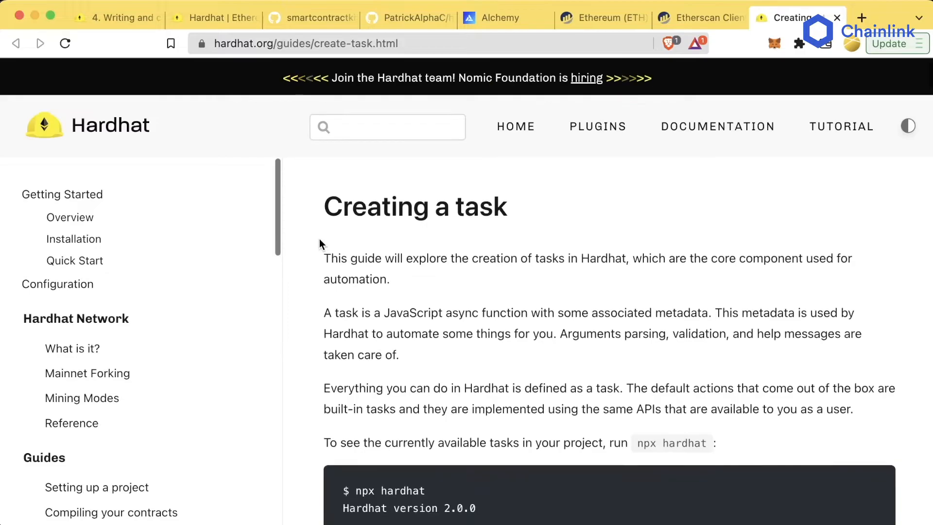
{"action": "scroll", "scroll_direction": "down", "scroll_amount": 3}
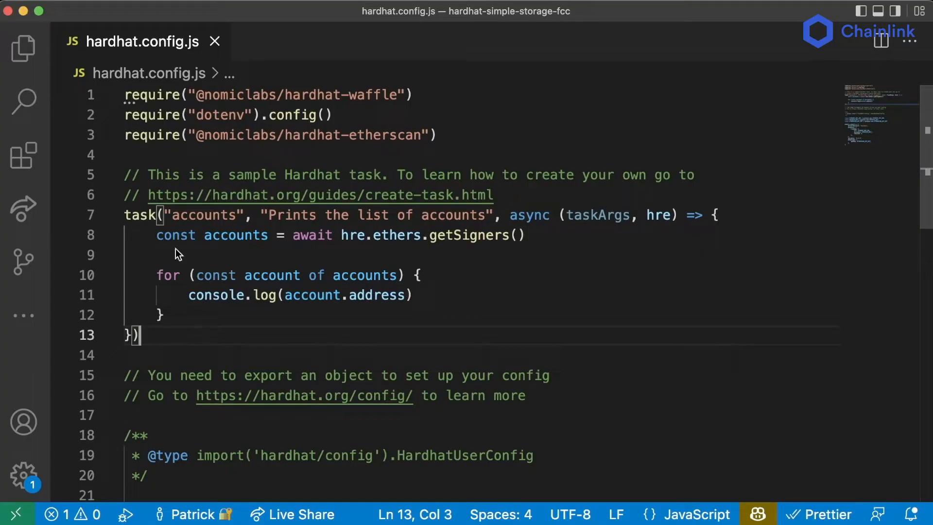
{"action": "mouse_move", "coordinate": [106, 54]}
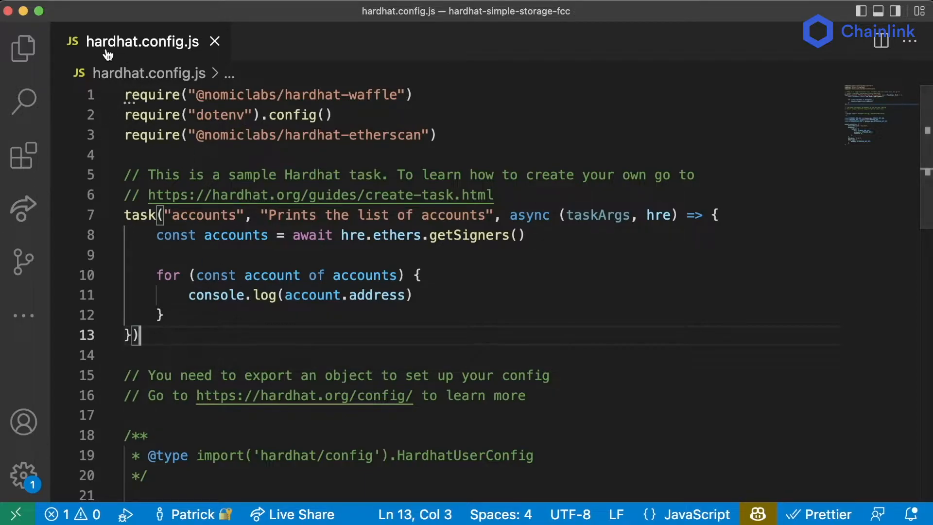
{"action": "mouse_move", "coordinate": [167, 334]}
{"action": "type", "text": "tasks"}
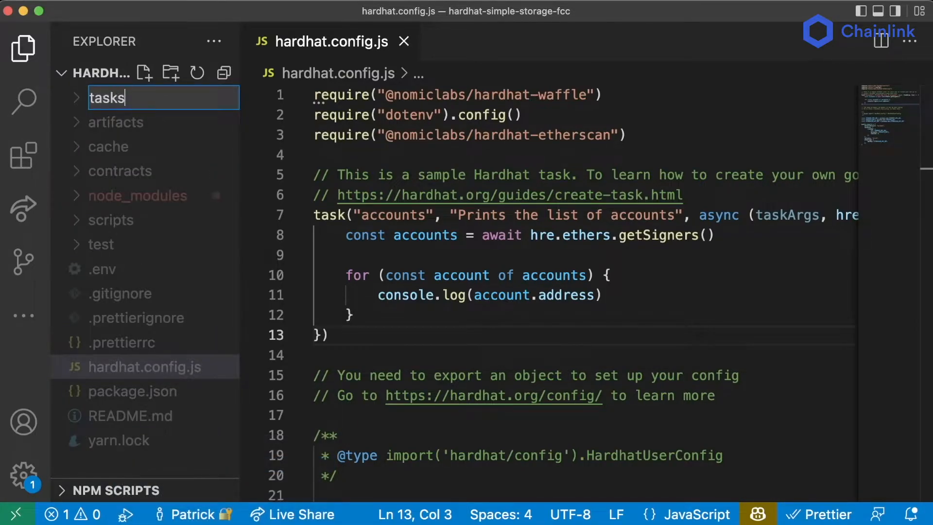
- Create a tasks folder and a new block-number.js file inside it
{"action": "key", "text": "Enter"}
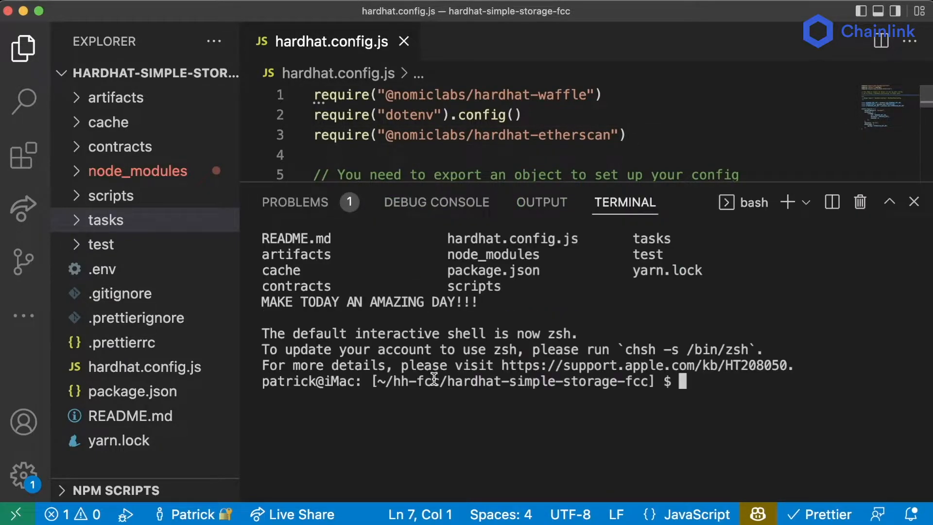
{"action": "type", "text": "yarn hardhat"}
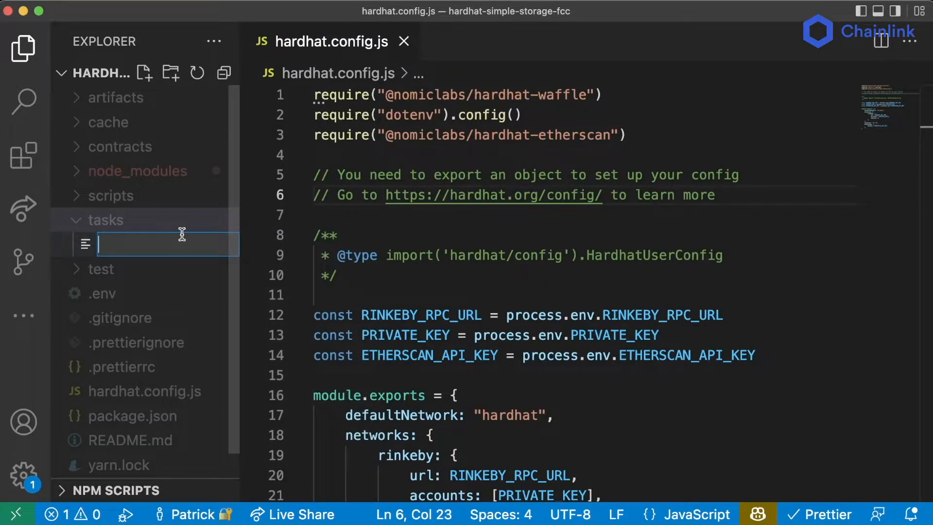
{"action": "type", "text": "block"}
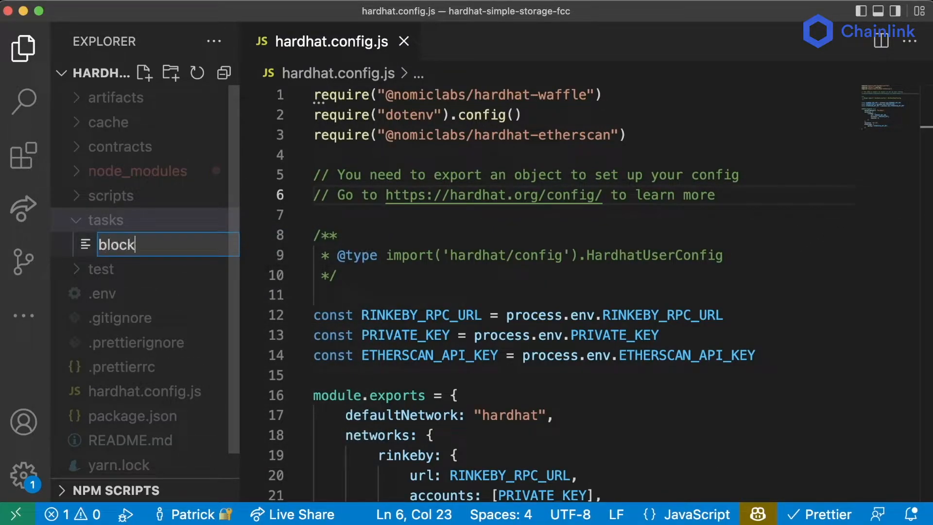
{"action": "type", "text": "-number.js"}
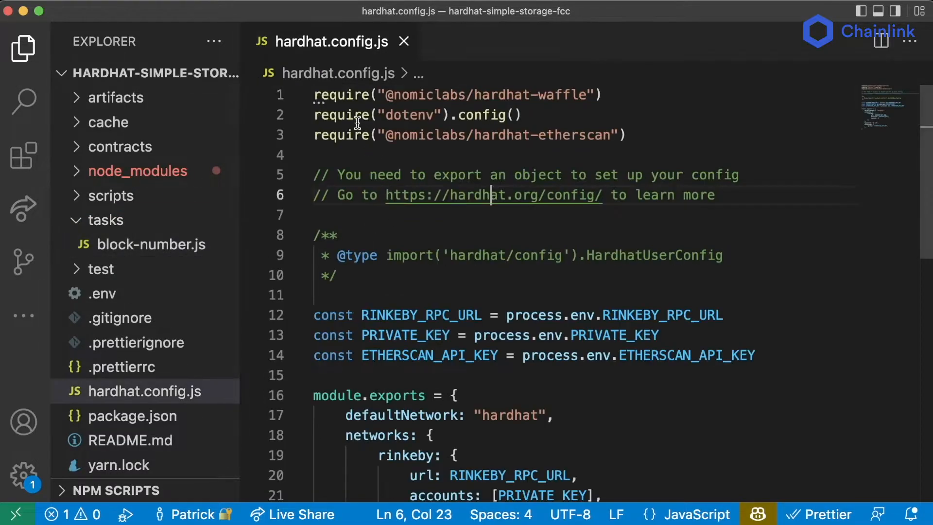
- In block-number.js, require task from hardhat/config
{"action": "left_click", "coordinate": [151, 244]}
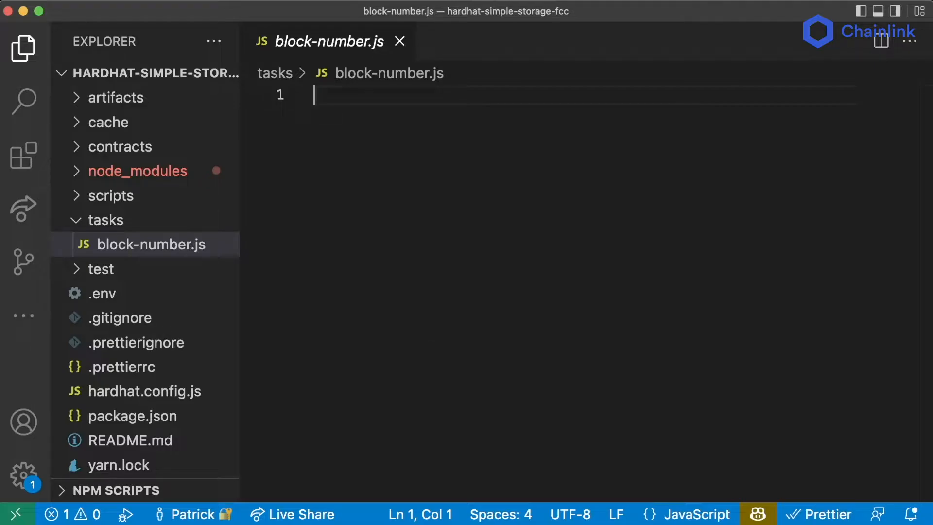
{"action": "type", "text": "const {task }"}
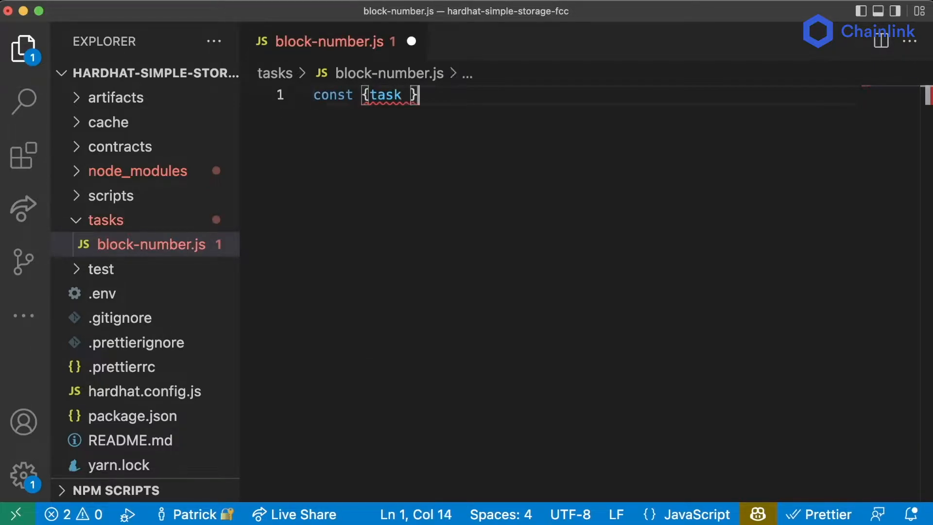
{"action": "type", "text": "= require(\"hardhat/config"}
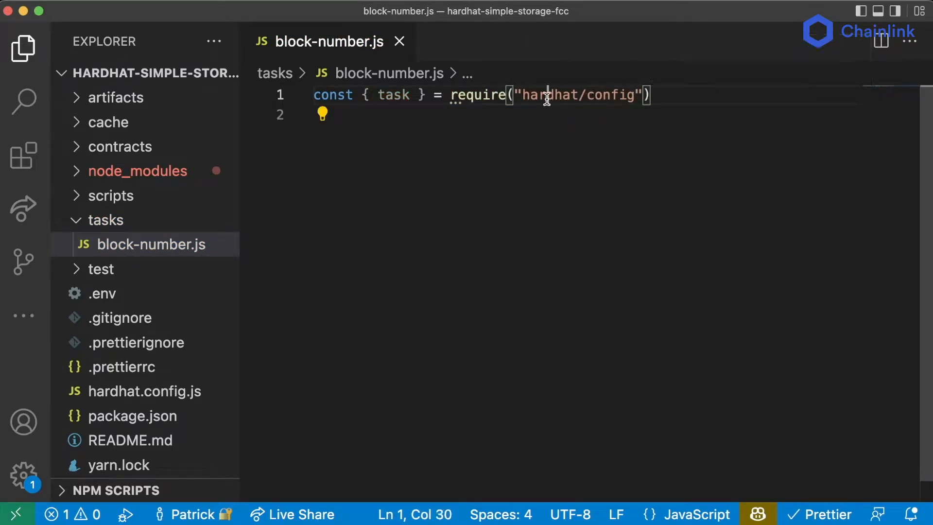
{"action": "double_click", "coordinate": [394, 94]}
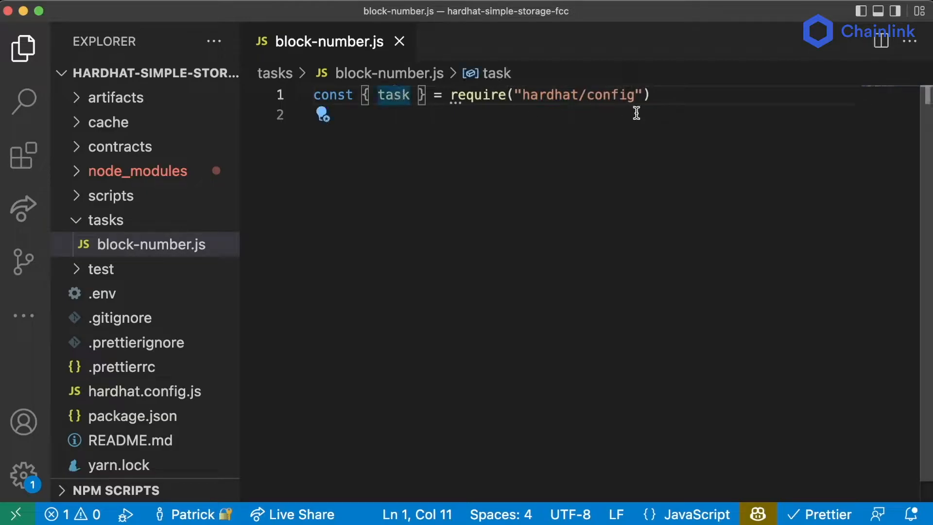
{"action": "type", "text": "task(\""}
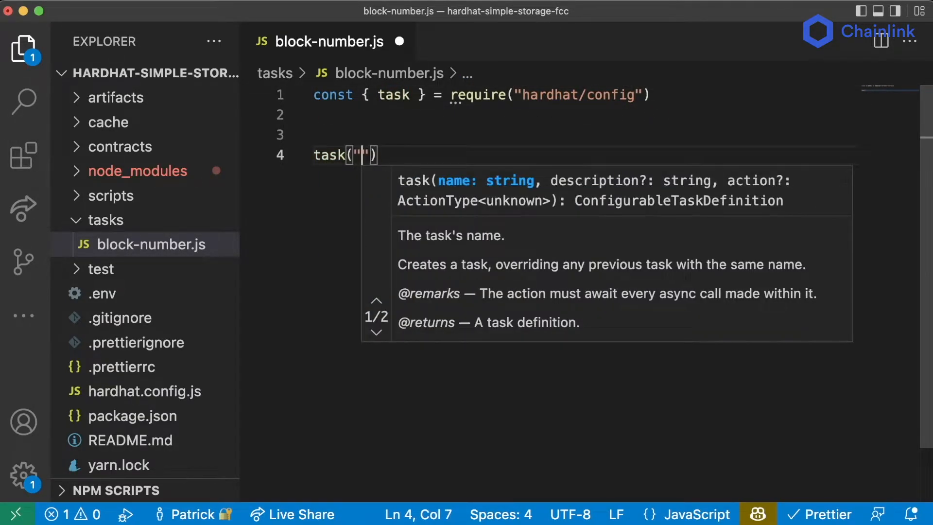
- Declare task("block-number", "Prints the current block number")
{"action": "type", "text": "bl"}
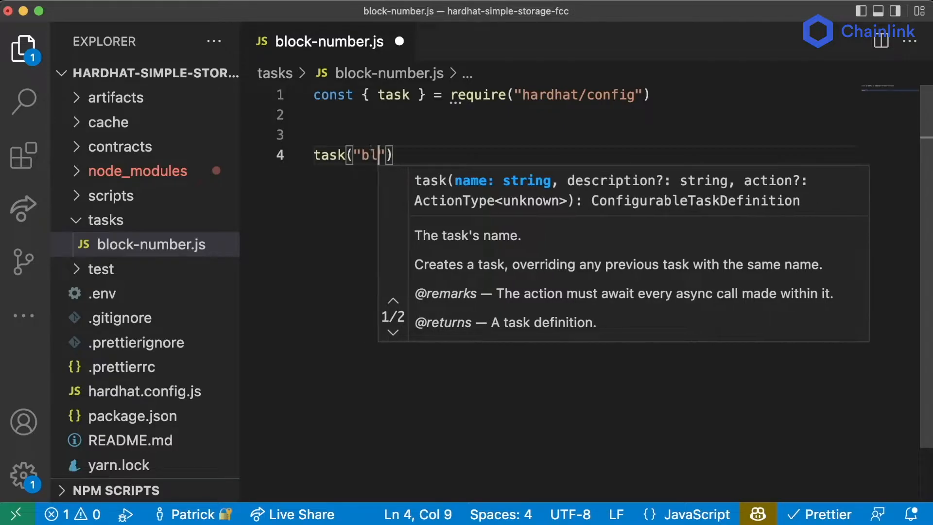
{"action": "type", "text": "ock-number\","}
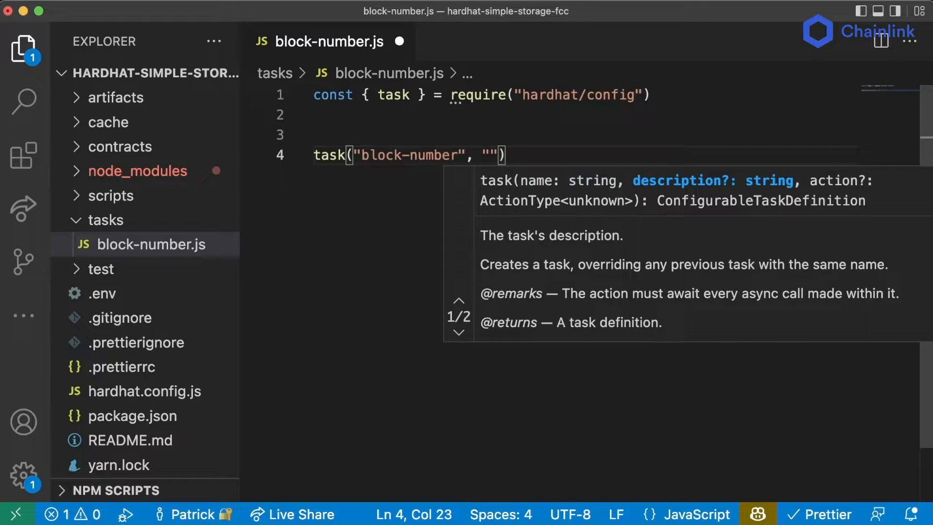
{"action": "type", "text": "Prints the"}
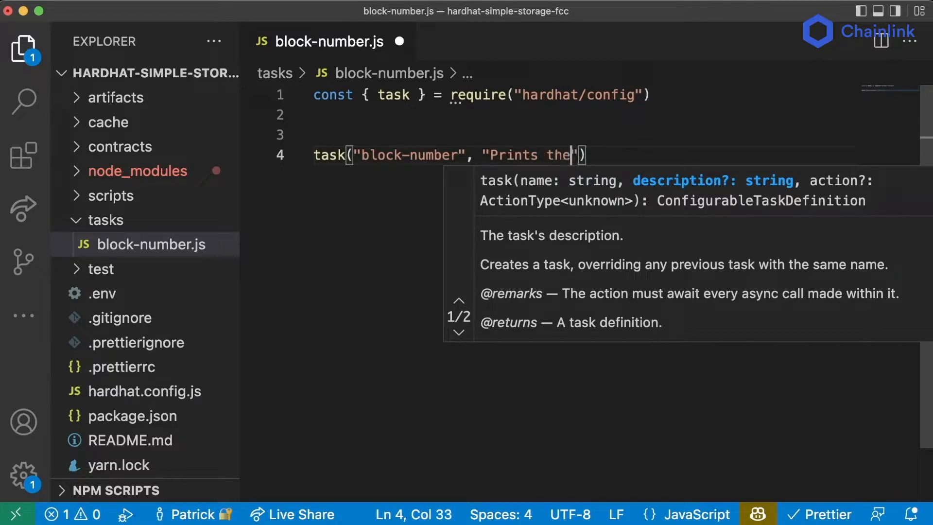
{"action": "type", "text": "current b"}
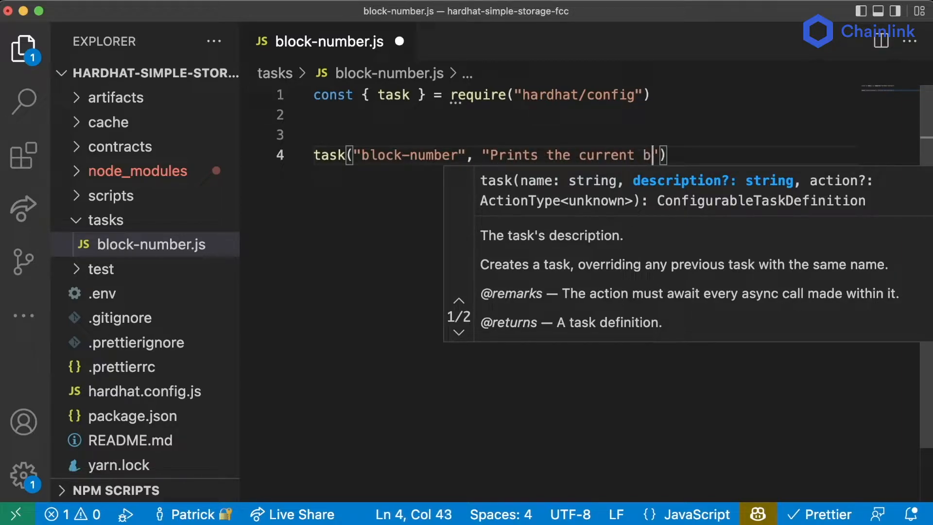
{"action": "type", "text": "lock number"}
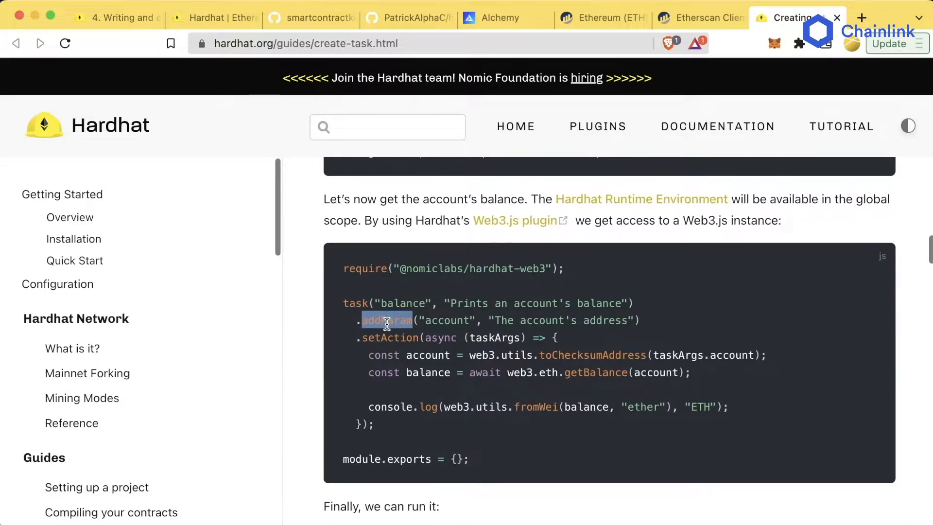
- Highlight addParam in the documentation's balance task example
{"action": "double_click", "coordinate": [446, 320]}
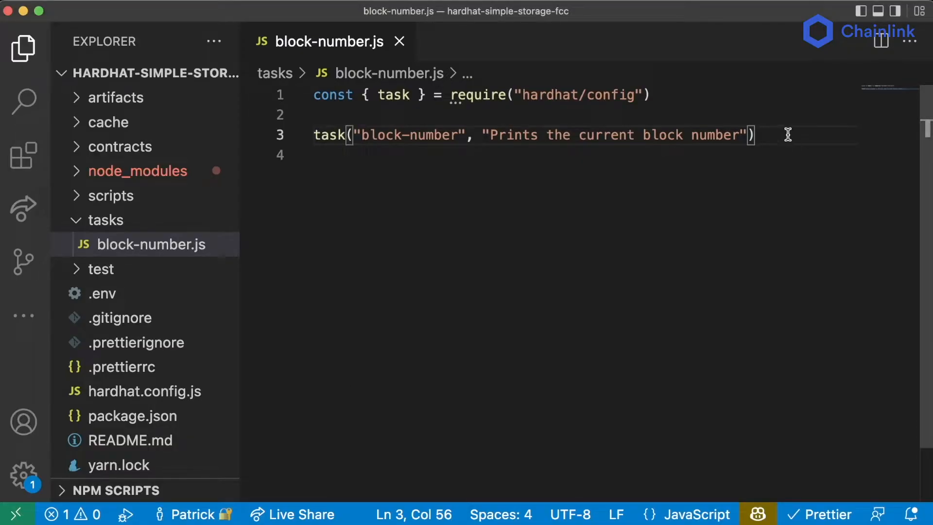
- Chain .setAction(async (taskArgs, hre) => { }) onto the block-number task
{"action": "type", "text": ".setAction"}
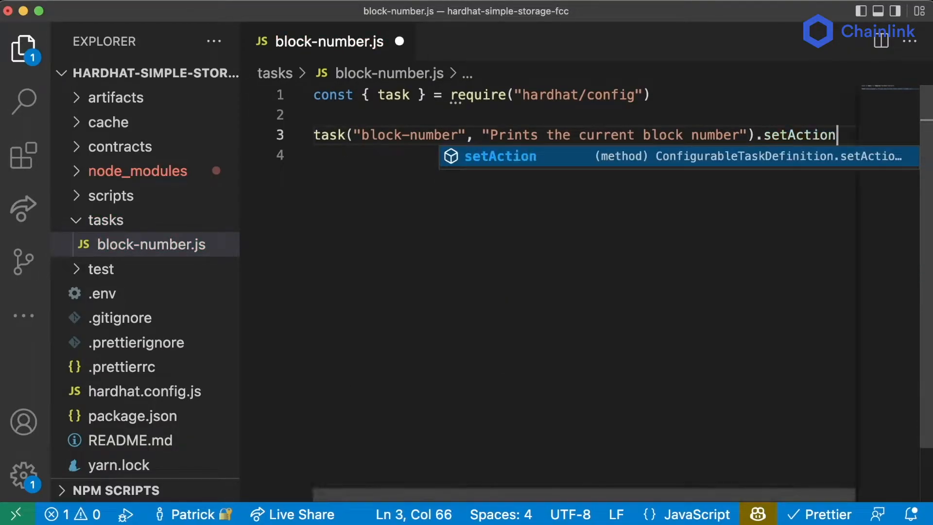
{"action": "type", "text": "("}
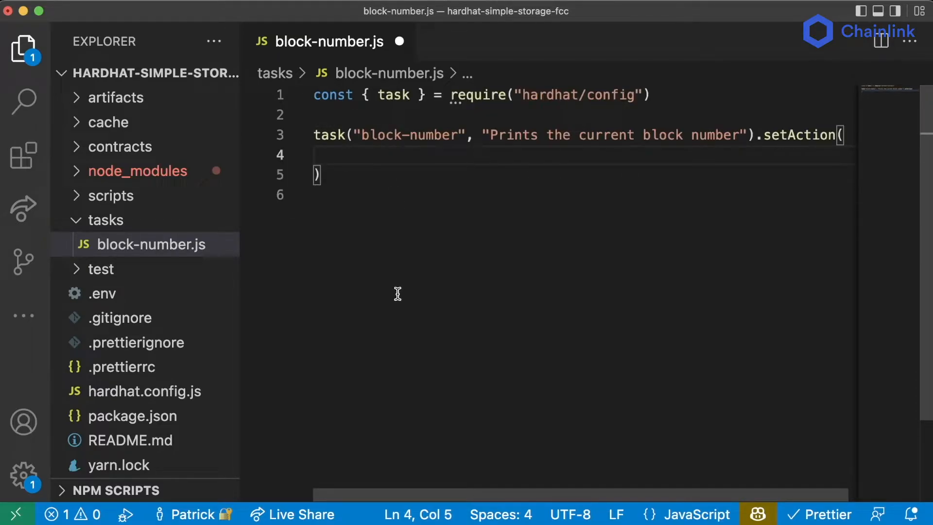
{"action": "type", "text": "async"}
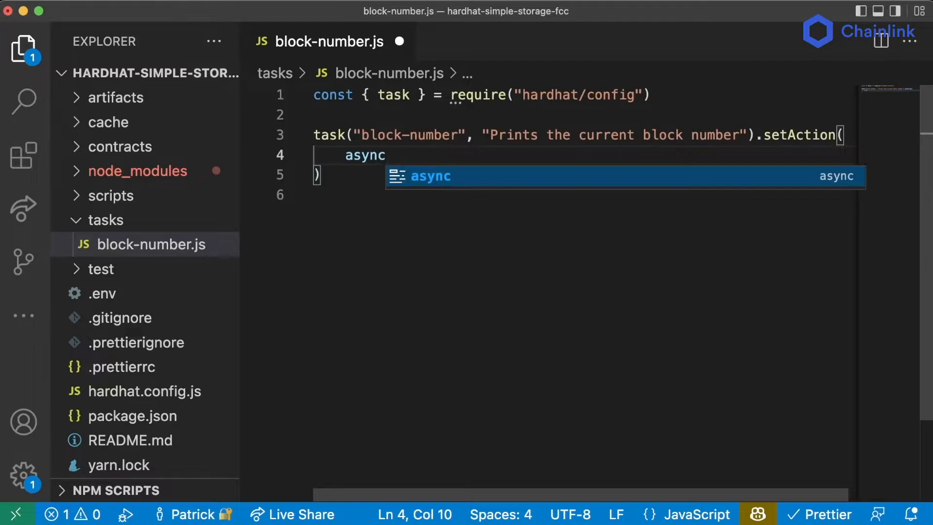
{"action": "type", "text": "()"}
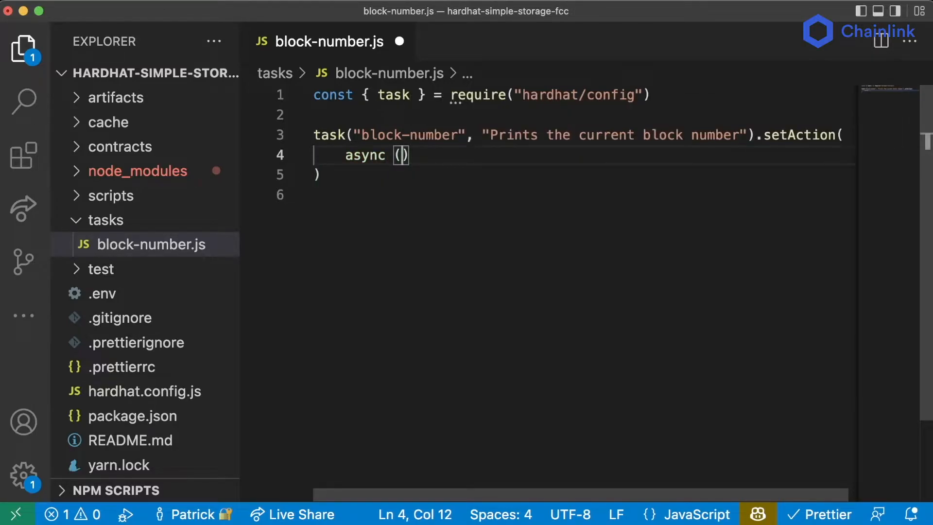
{"action": "type", "text": "taskArg"}
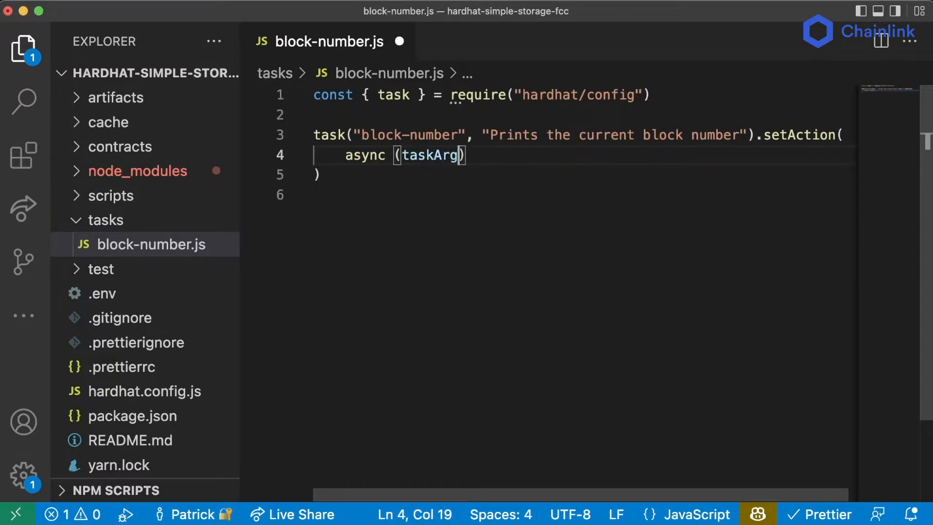
{"action": "type", "text": "s"}
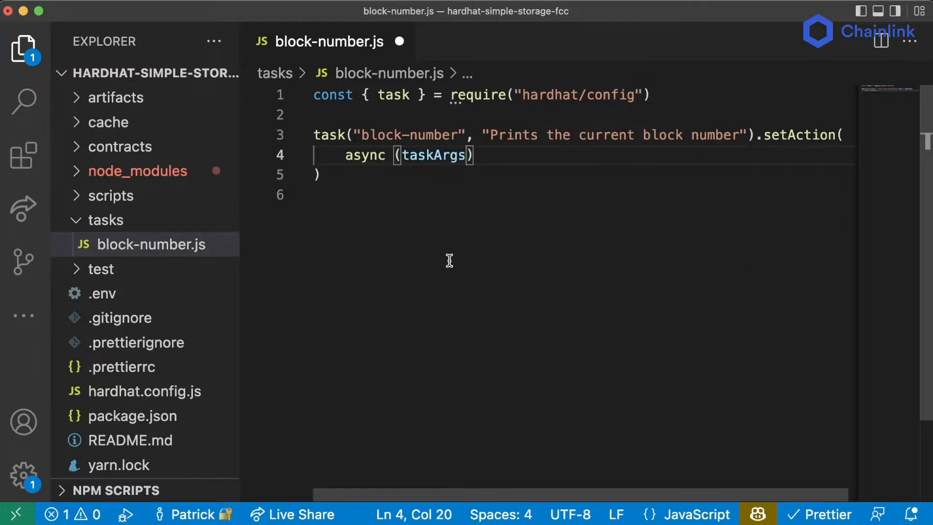
{"action": "type", "text": ", hre"}
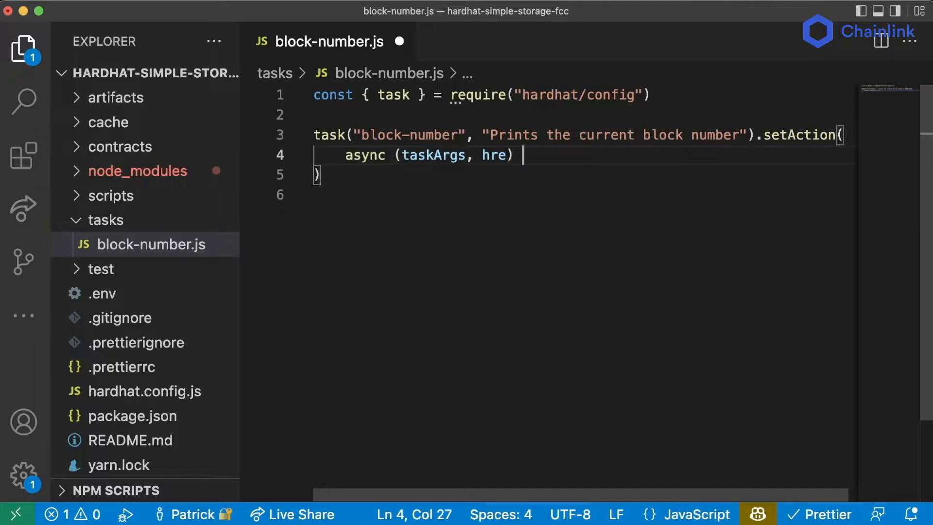
{"action": "type", "text": "=> {"}
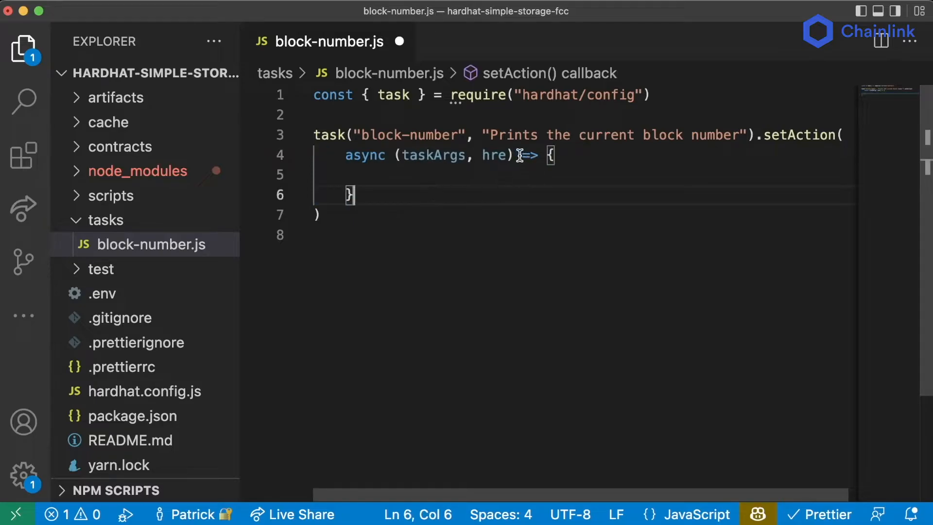
{"action": "mouse_move", "coordinate": [385, 192]}
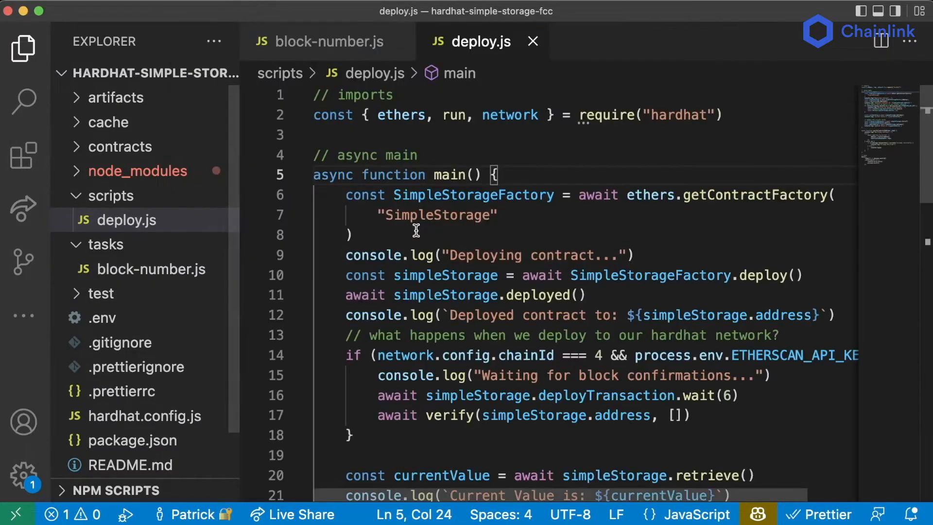
- Comment out verify's declaration and write const verify = async (contractAddress, args) => {}
{"action": "scroll", "scroll_direction": "down", "scroll_amount": 3}
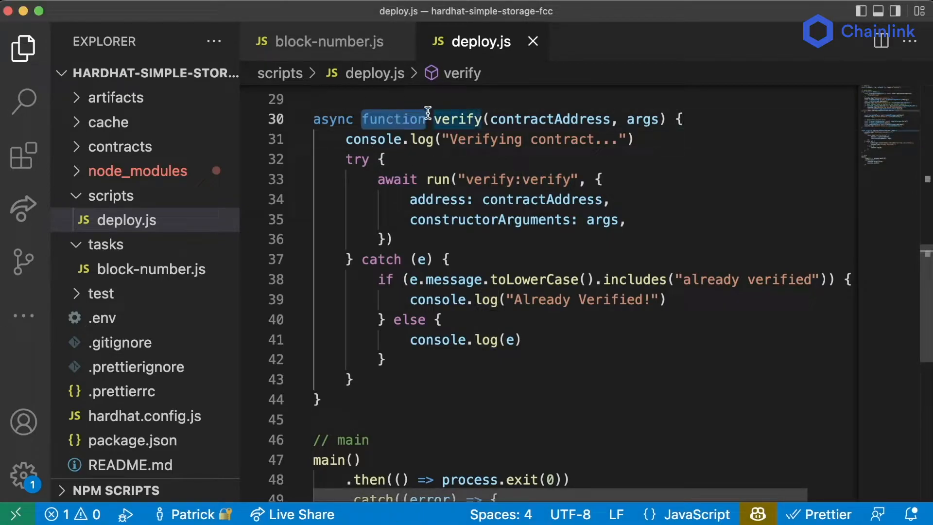
{"action": "key", "text": "Backspace"}
{"action": "type", "text": "const"}
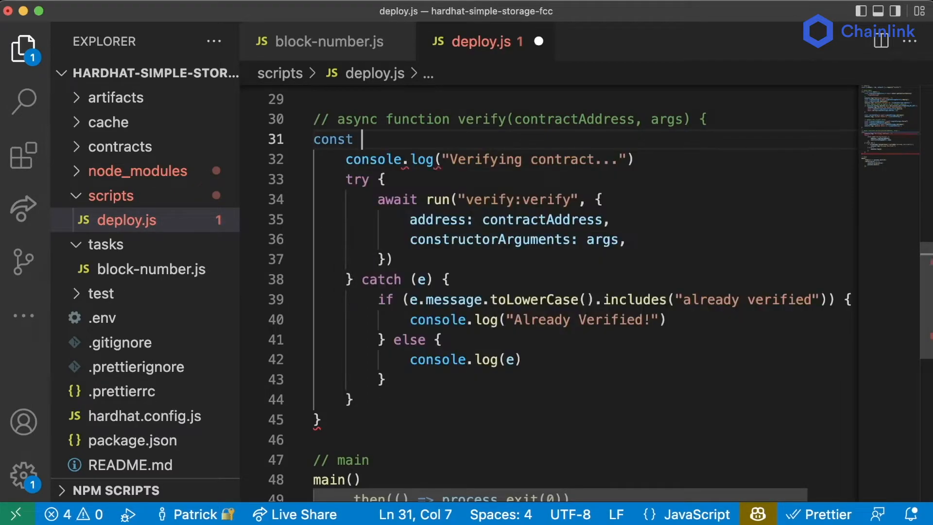
{"action": "type", "text": "verify ="}
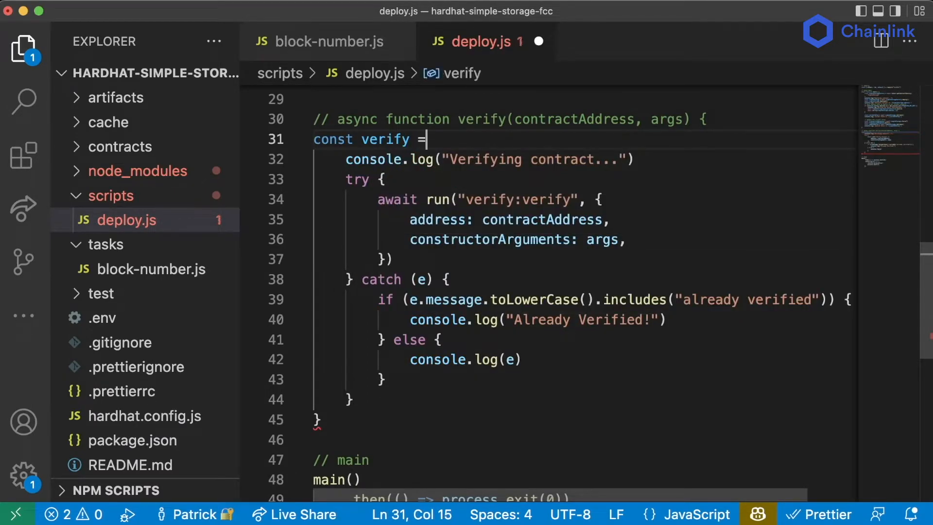
{"action": "type", "text": "async ()"}
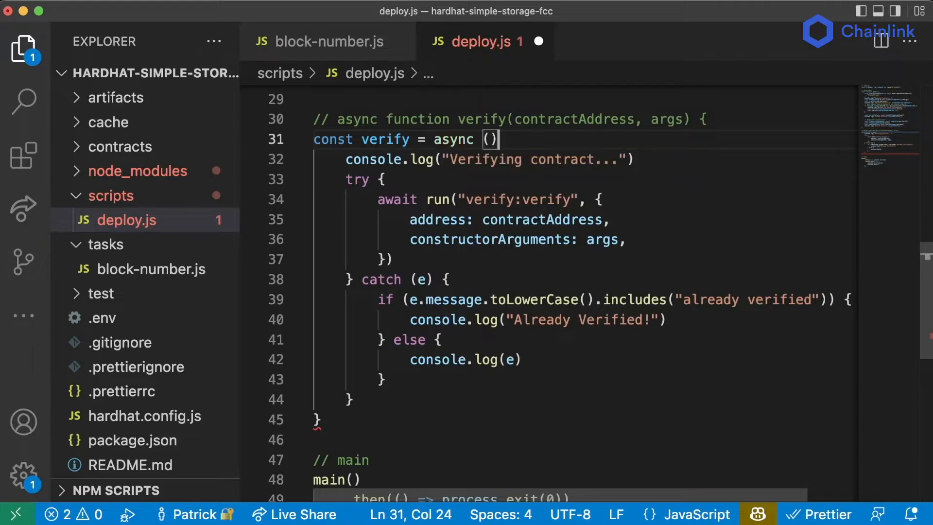
{"action": "type", "text": "contractAddress, args"}
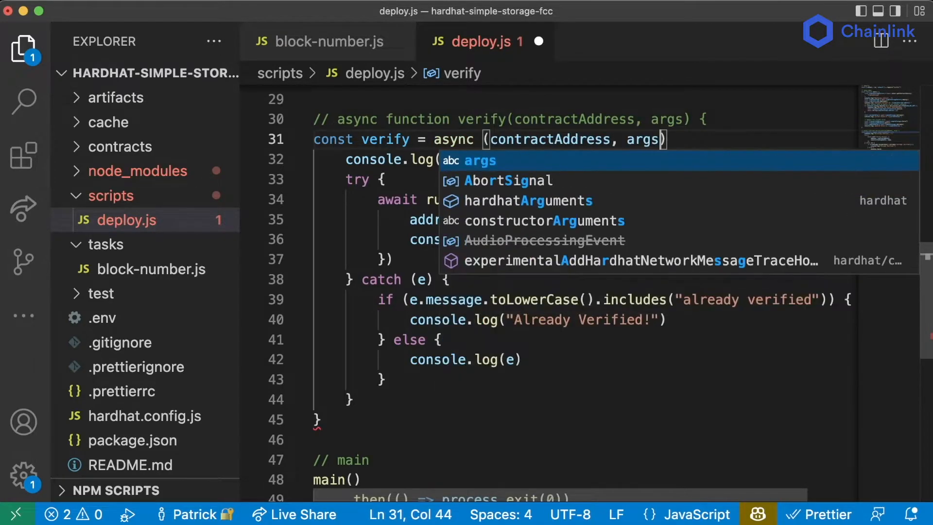
{"action": "type", "text": "=> {}"}
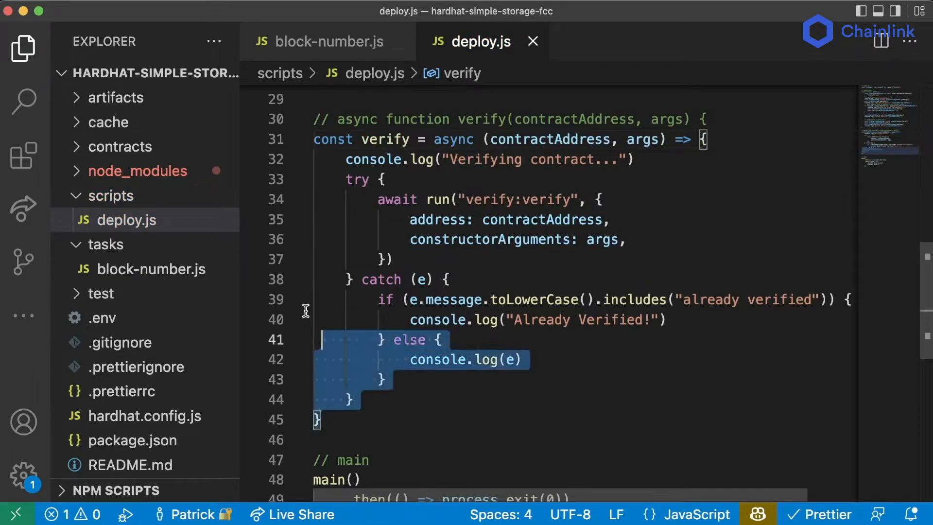
- Highlight 'function' in the old declaration and 'verify' in the new one to compare them
{"action": "left_click", "coordinate": [409, 119]}
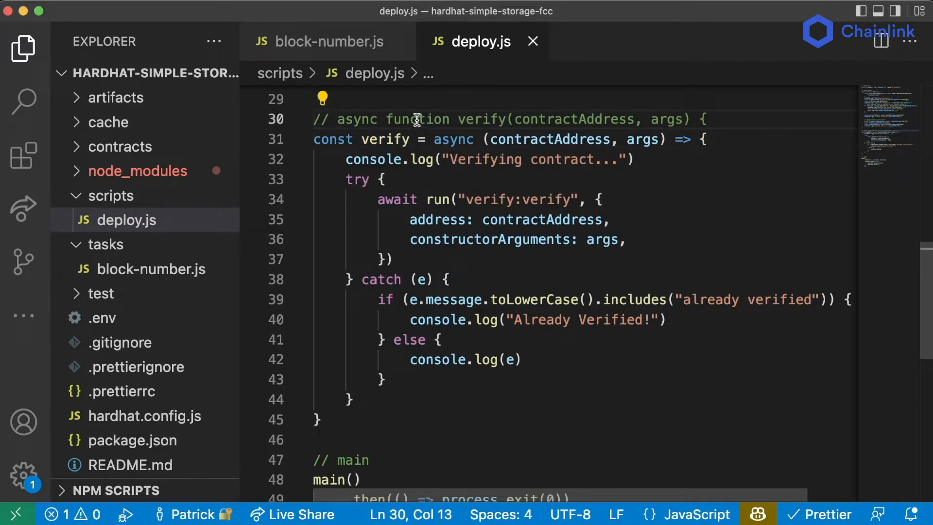
{"action": "double_click", "coordinate": [417, 119]}
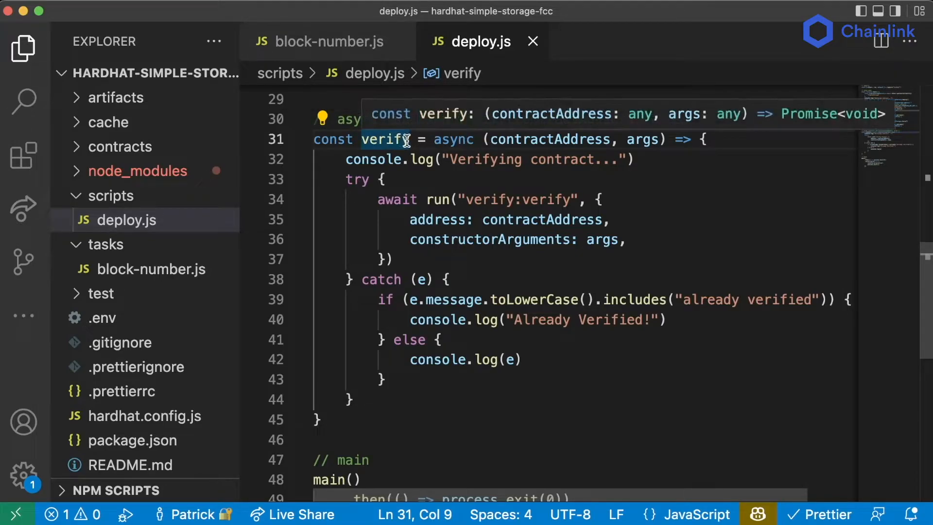
{"action": "double_click", "coordinate": [384, 139]}
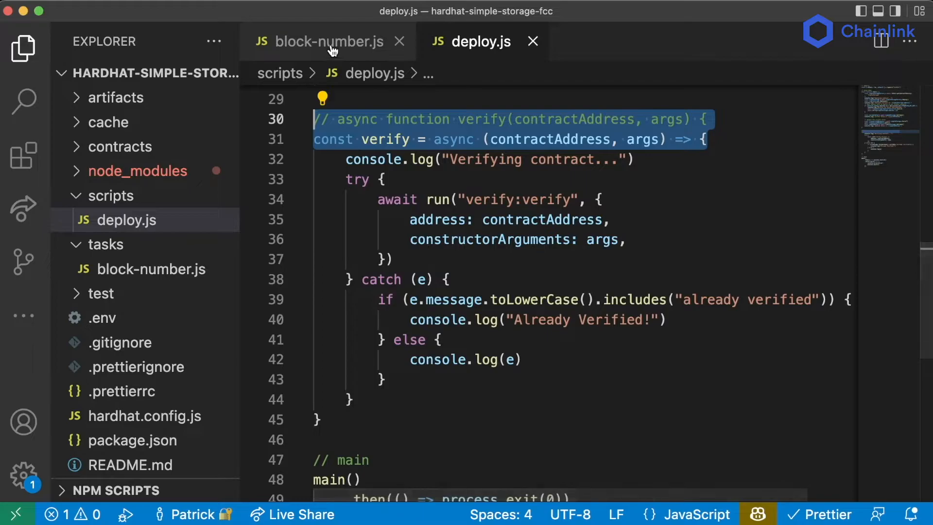
- In block-number.js, add the comment '// const blockTask = async function() => {}'
{"action": "left_click", "coordinate": [329, 42]}
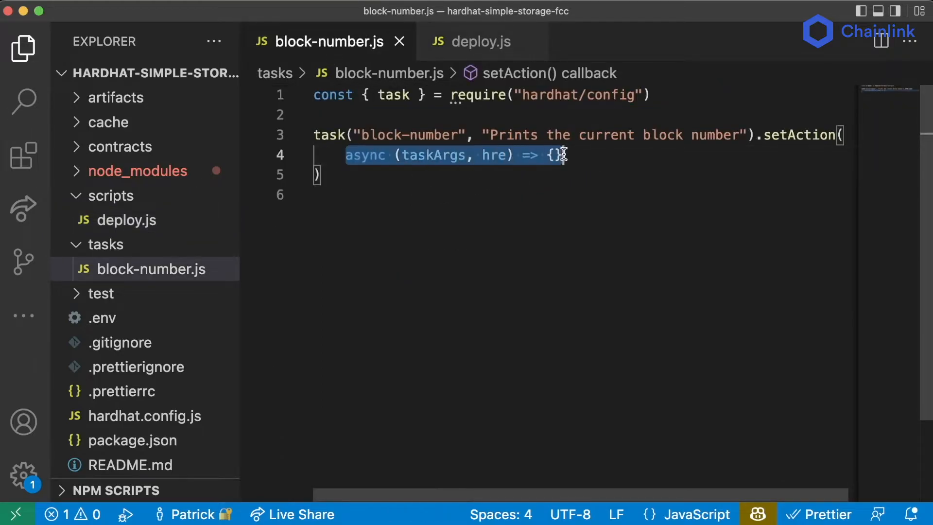
{"action": "type", "text": "//"}
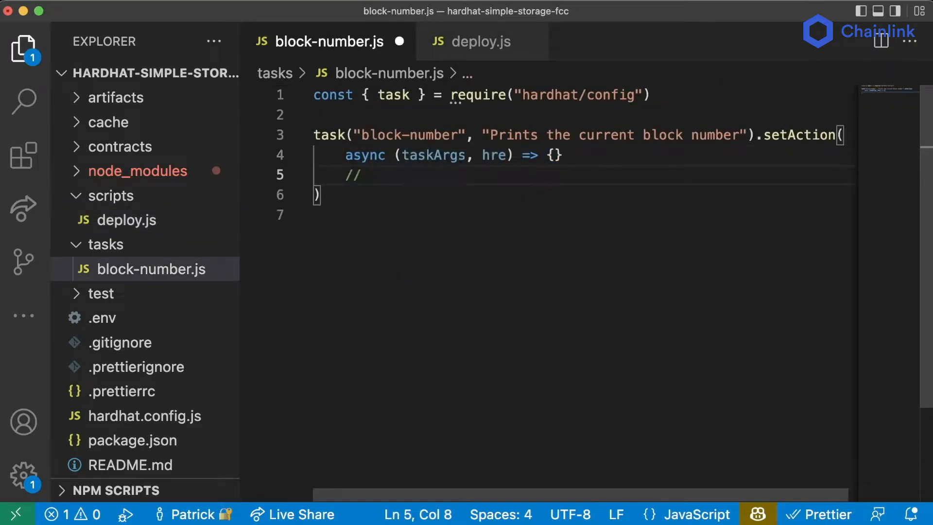
{"action": "type", "text": "const"}
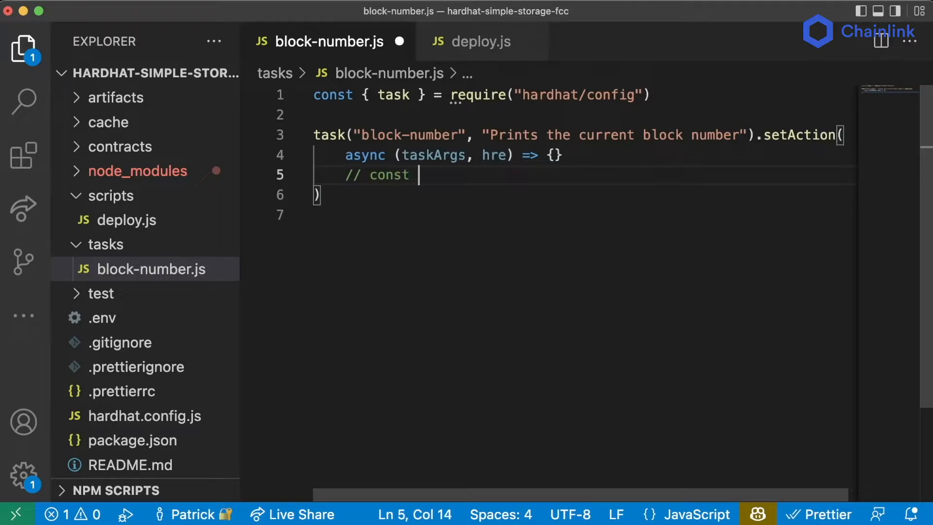
{"action": "type", "text": "blockTask"}
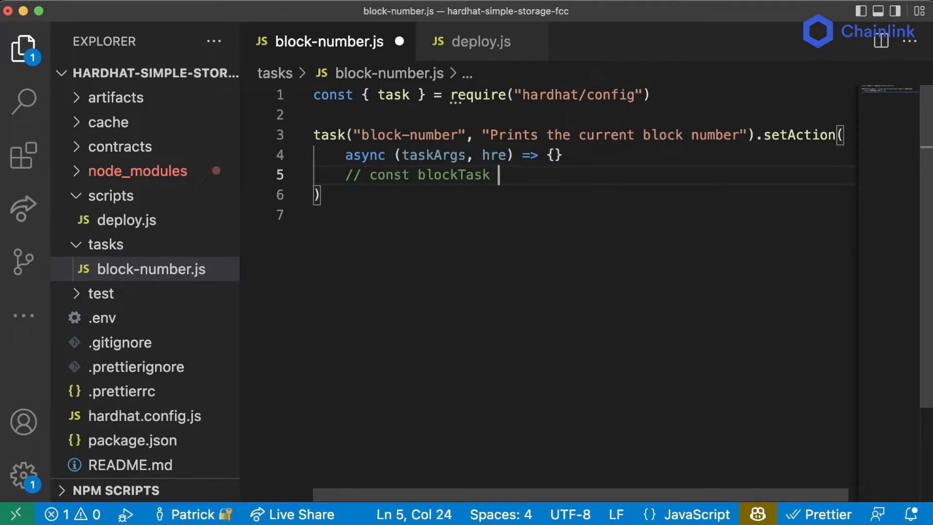
{"action": "type", "text": "= async f"}
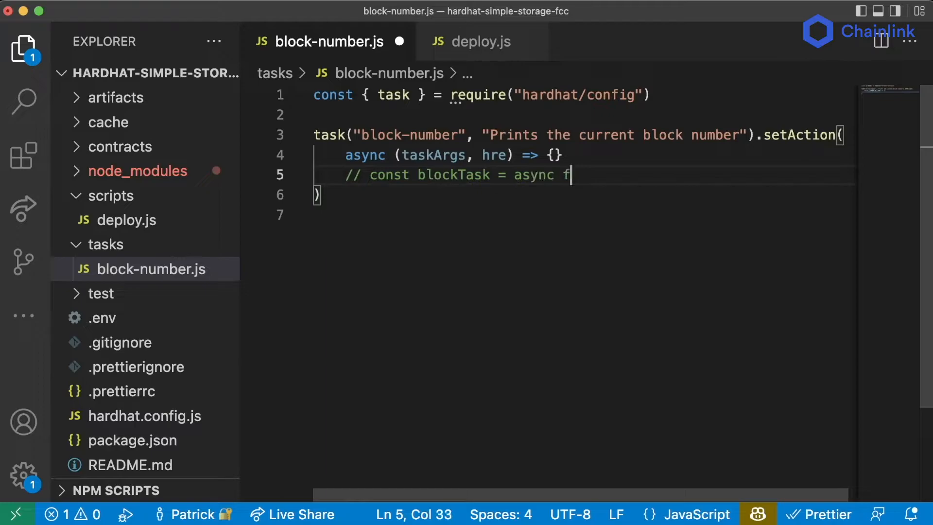
{"action": "type", "text": "unction()"}
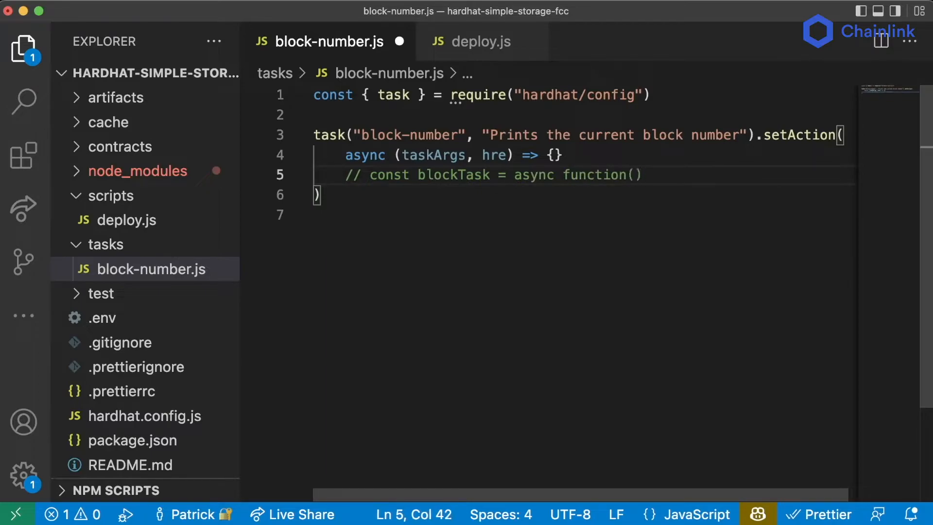
{"action": "type", "text": "=> {}"}
{"action": "type", "text": "//"}
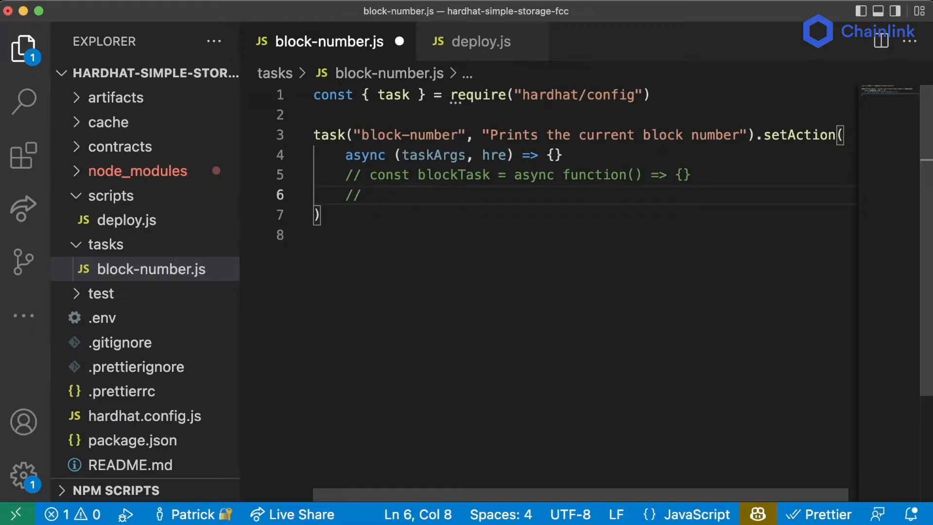
- Add the comment '// async function blockTask() {}' and highlight the parameters and function name
{"action": "type", "text": "async func"}
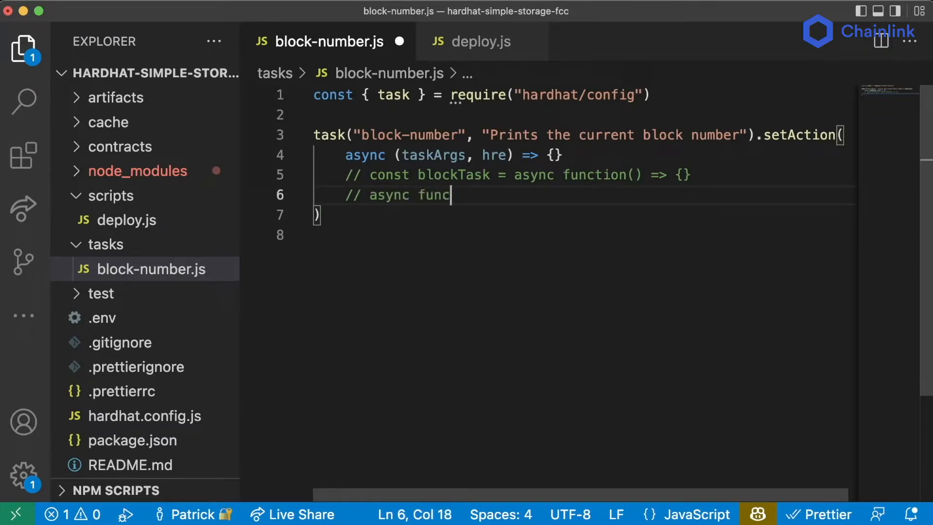
{"action": "type", "text": "tion block"}
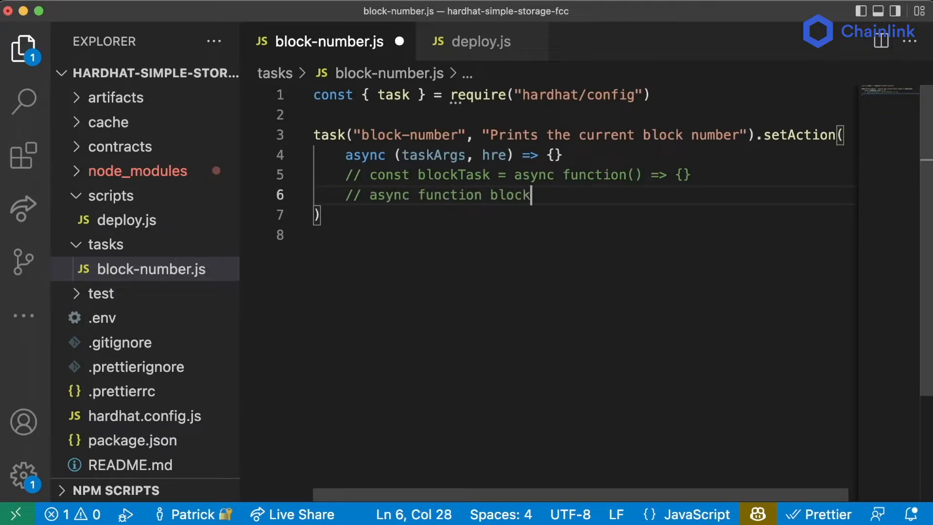
{"action": "type", "text": "Task() {"}
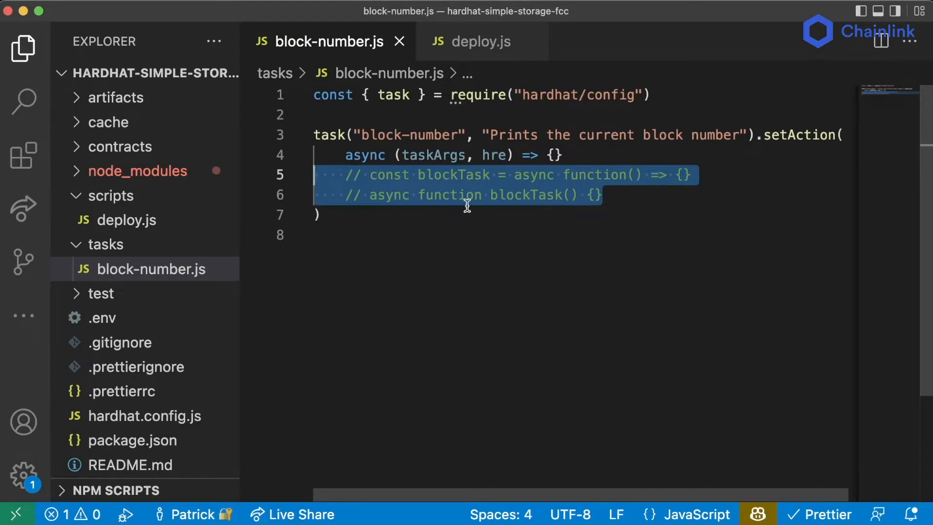
{"action": "left_click", "coordinate": [352, 155]}
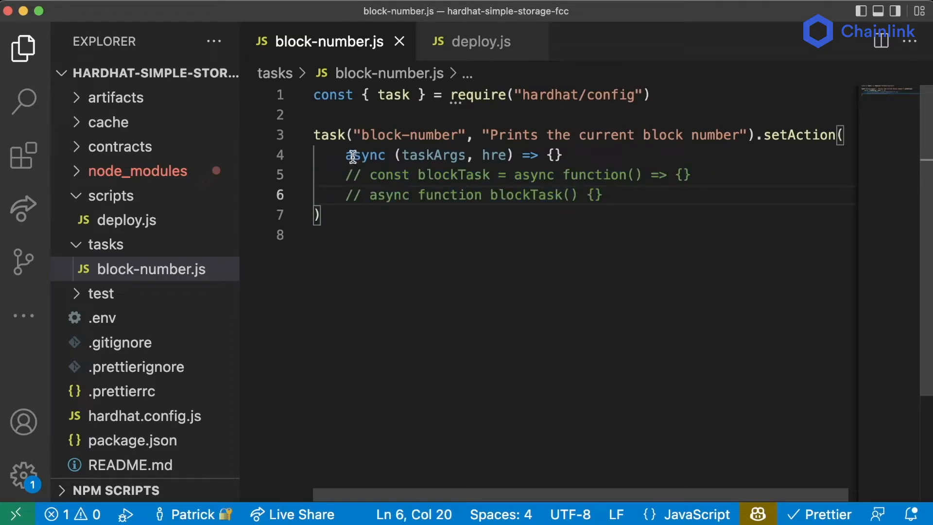
{"action": "left_click_drag", "start_coordinate": [345, 155], "coordinate": [512, 156]}
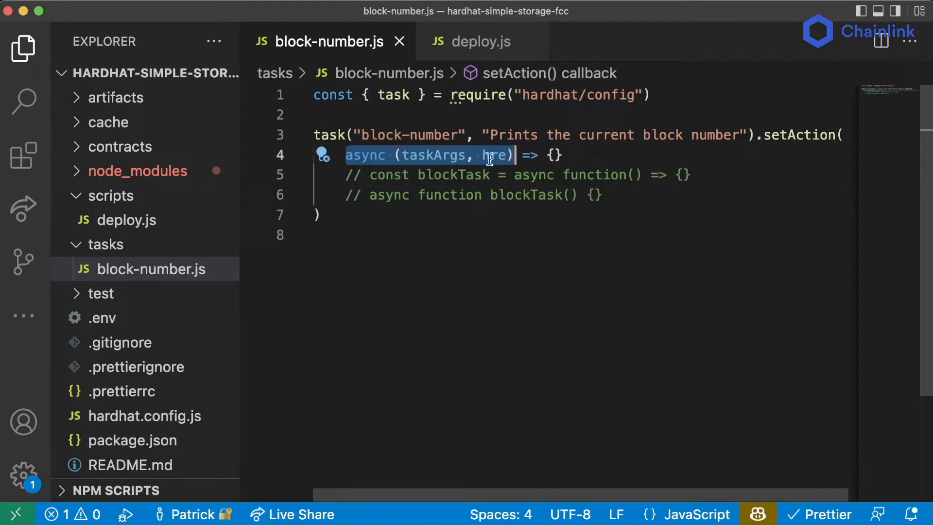
{"action": "double_click", "coordinate": [525, 195]}
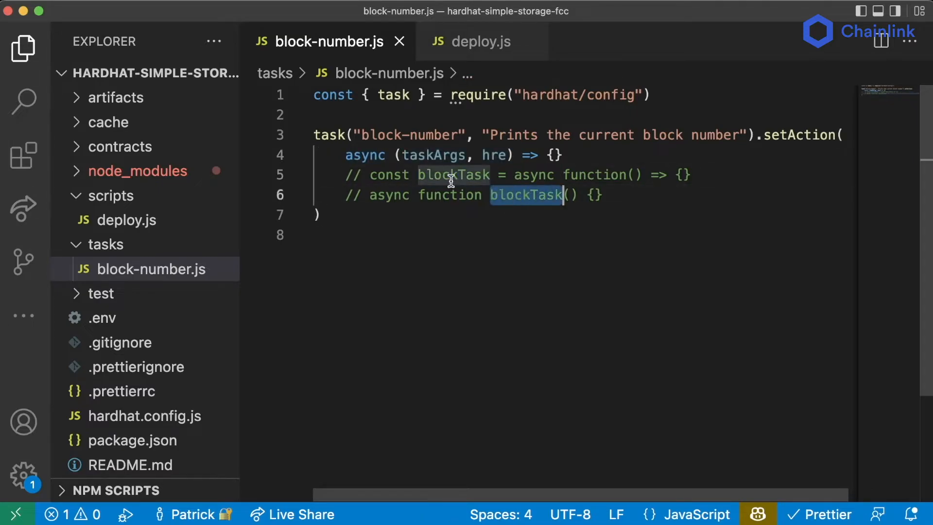
{"action": "left_click", "coordinate": [345, 155]}
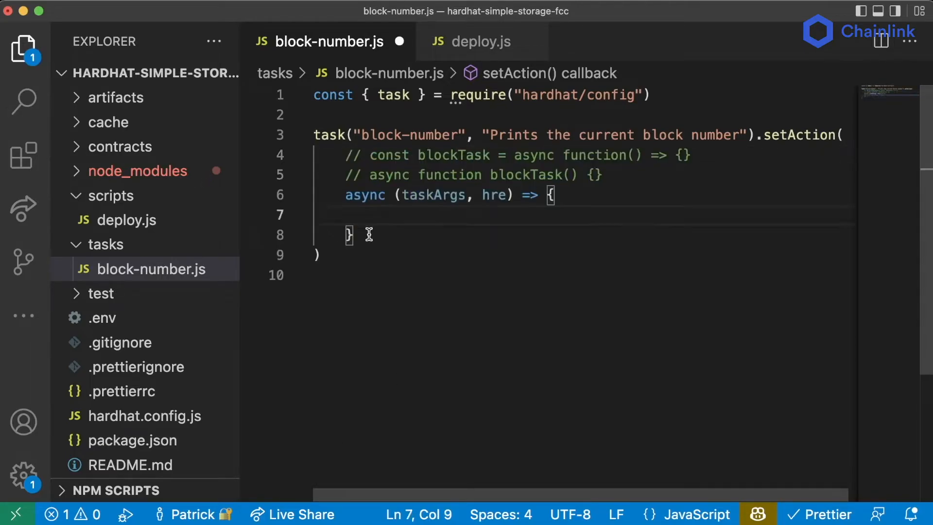
{"action": "mouse_move", "coordinate": [231, 500]}
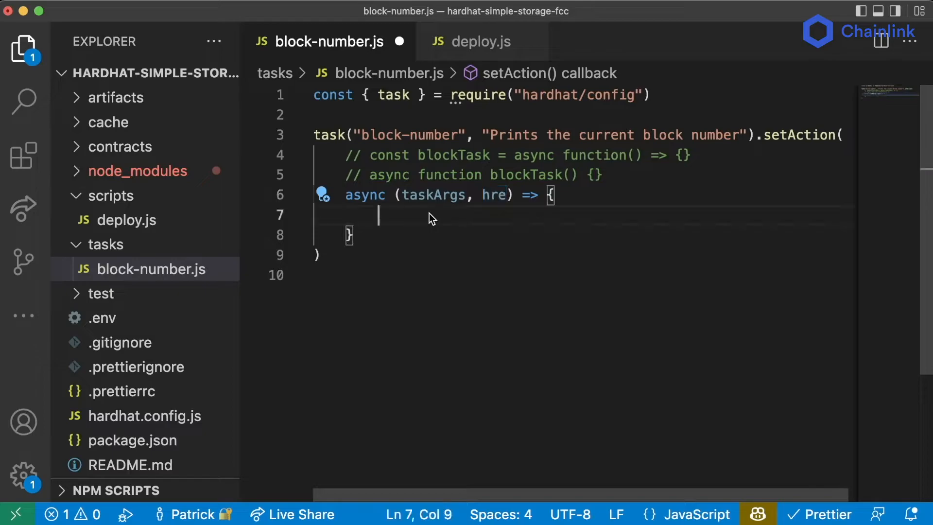
- Highlight the hre parameter of the async callback to inspect its type
{"action": "left_click_drag", "start_coordinate": [381, 216], "coordinate": [351, 235]}
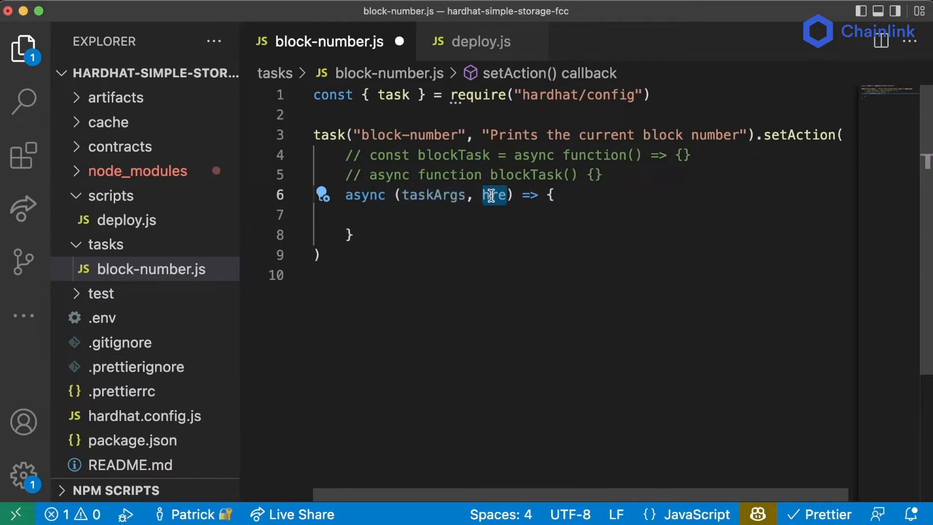
{"action": "mouse_move", "coordinate": [492, 195]}
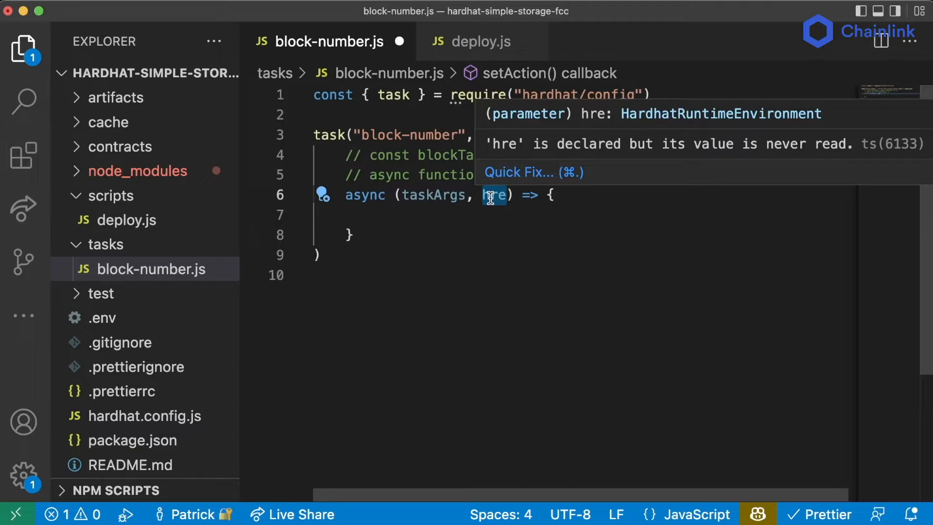
{"action": "mouse_move", "coordinate": [662, 119]}
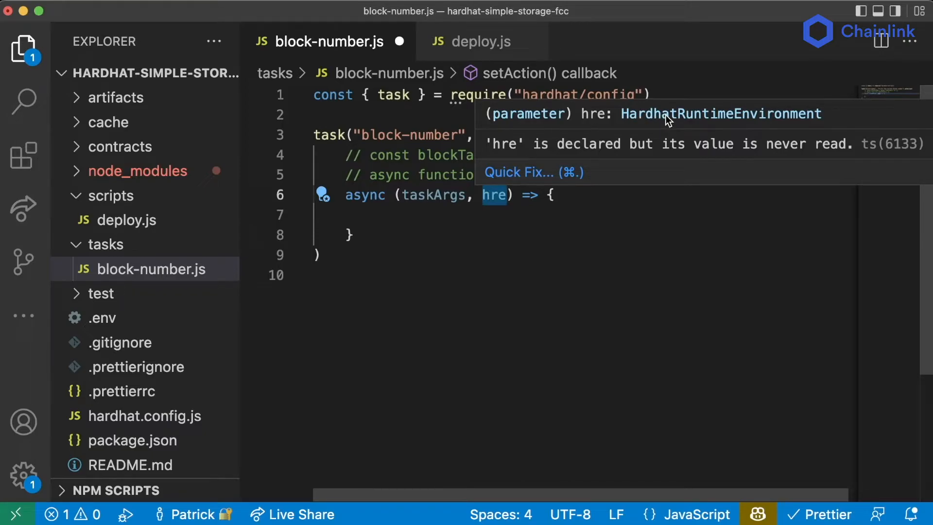
- Compare with deploy.js's hardhat import, then call hre.ethers.provider.getBlockNumber() in the body
{"action": "left_click", "coordinate": [481, 41]}
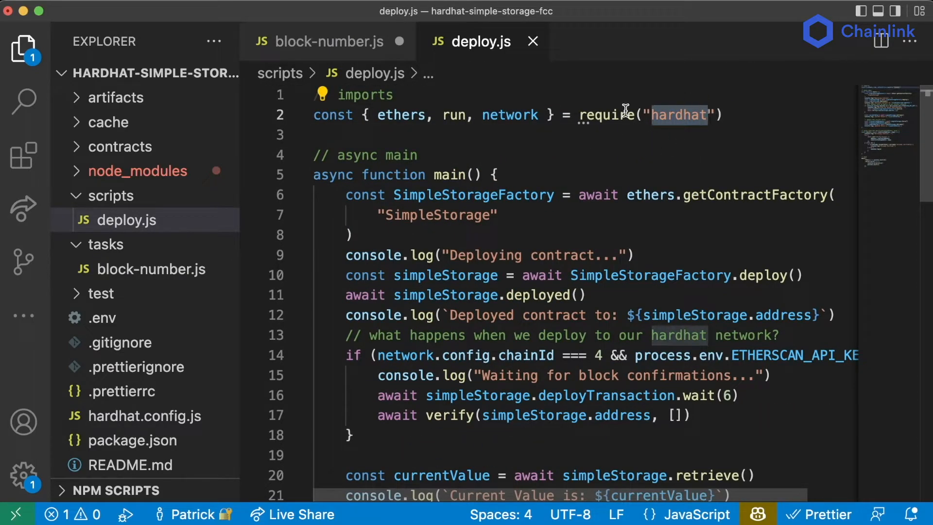
{"action": "left_click", "coordinate": [323, 41]}
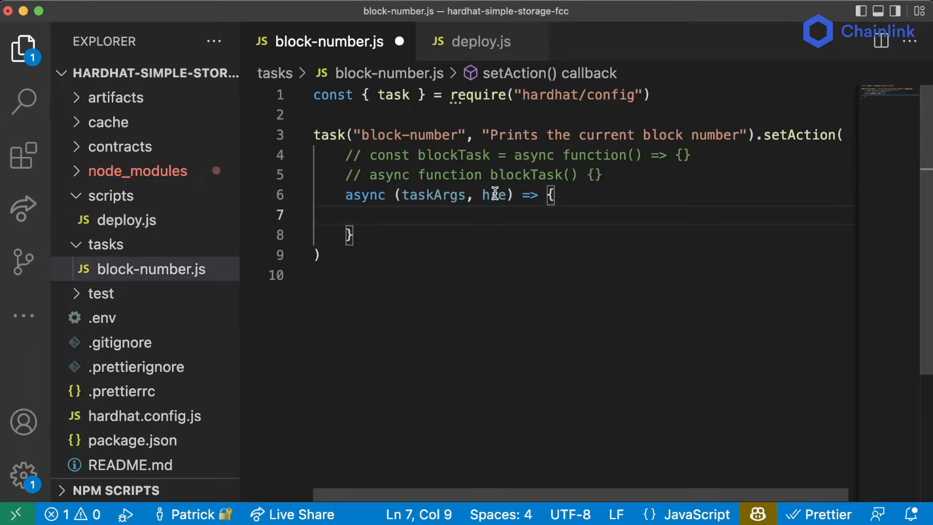
{"action": "left_click", "coordinate": [480, 42]}
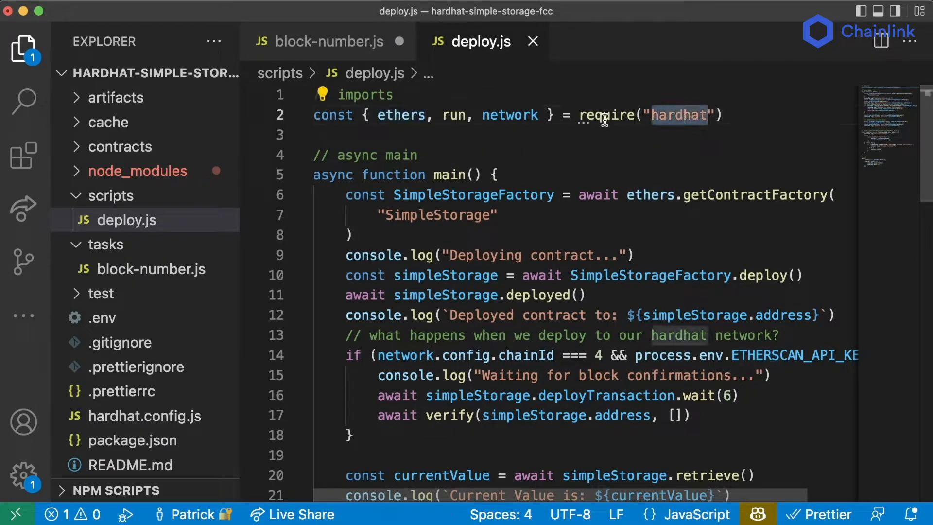
{"action": "left_click", "coordinate": [328, 41]}
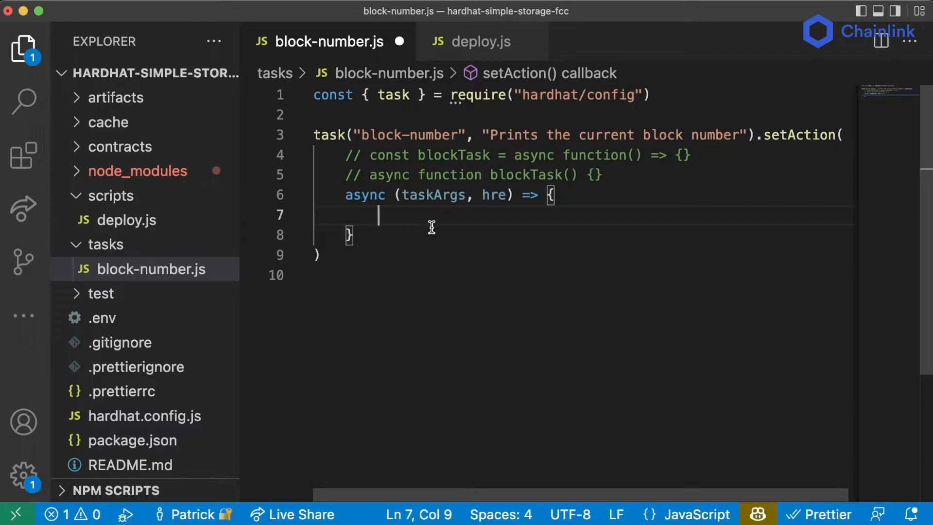
{"action": "type", "text": "hre.ethers"}
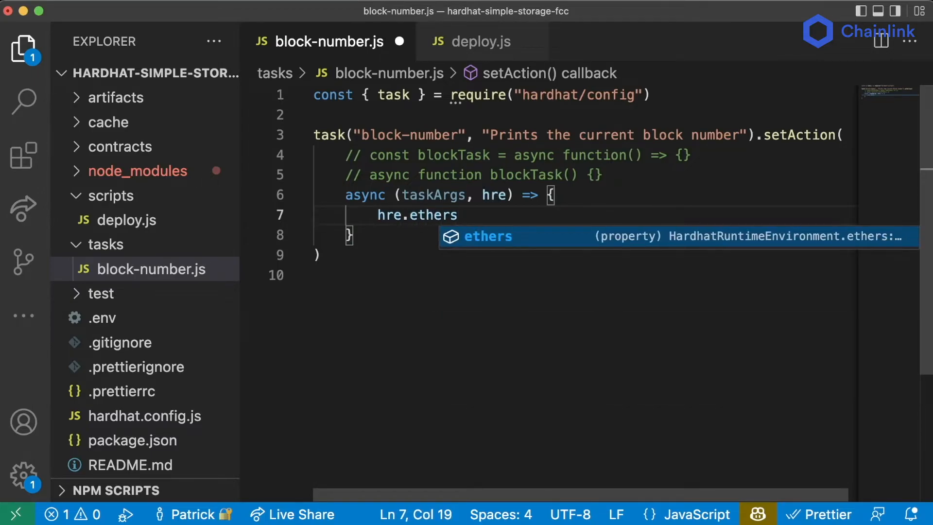
{"action": "left_click", "coordinate": [481, 42]}
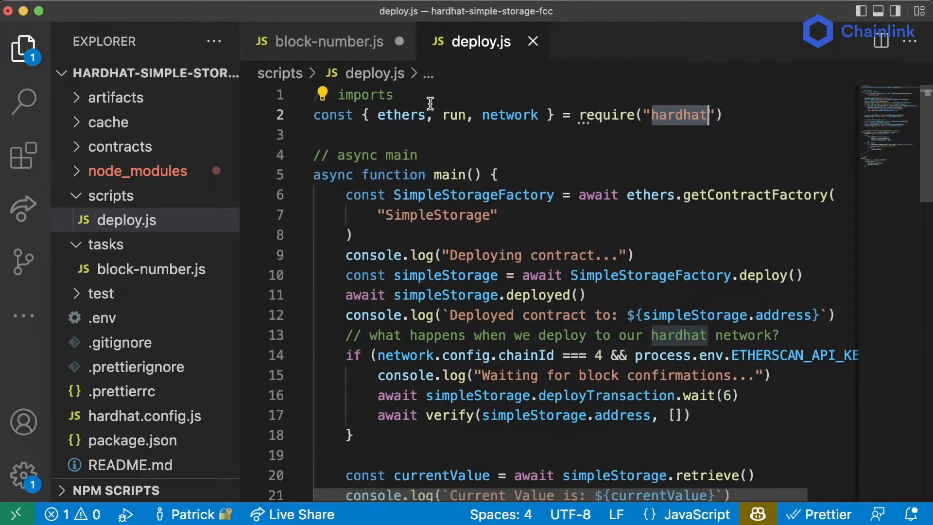
{"action": "left_click", "coordinate": [327, 41]}
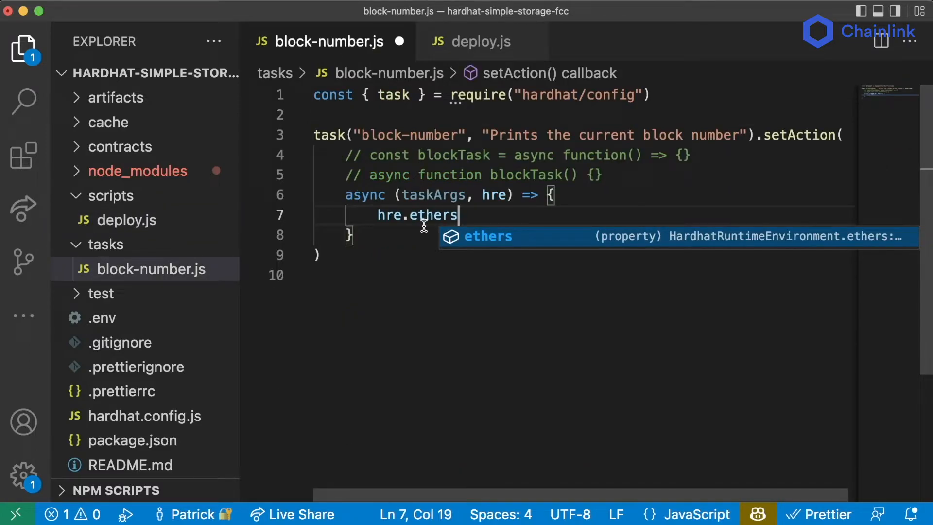
{"action": "type", "text": ".provider"}
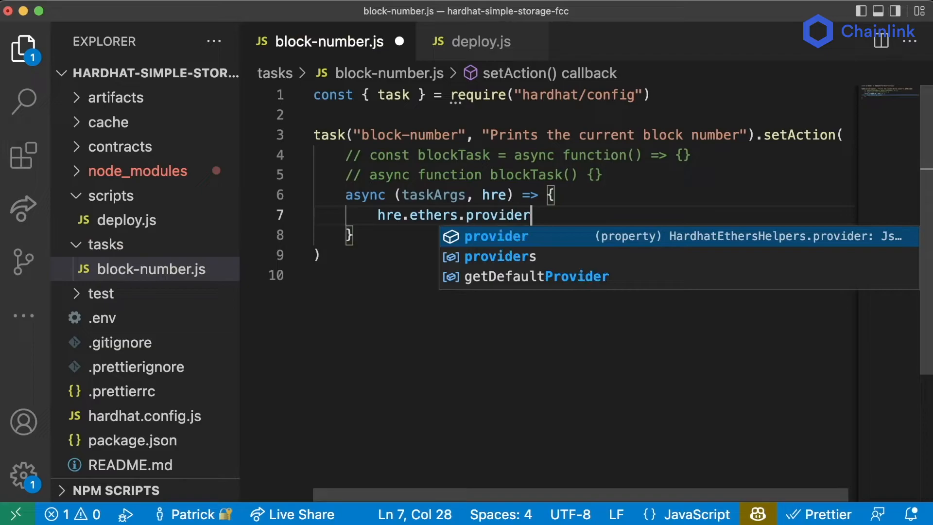
{"action": "type", "text": ".getBlockNumber("}
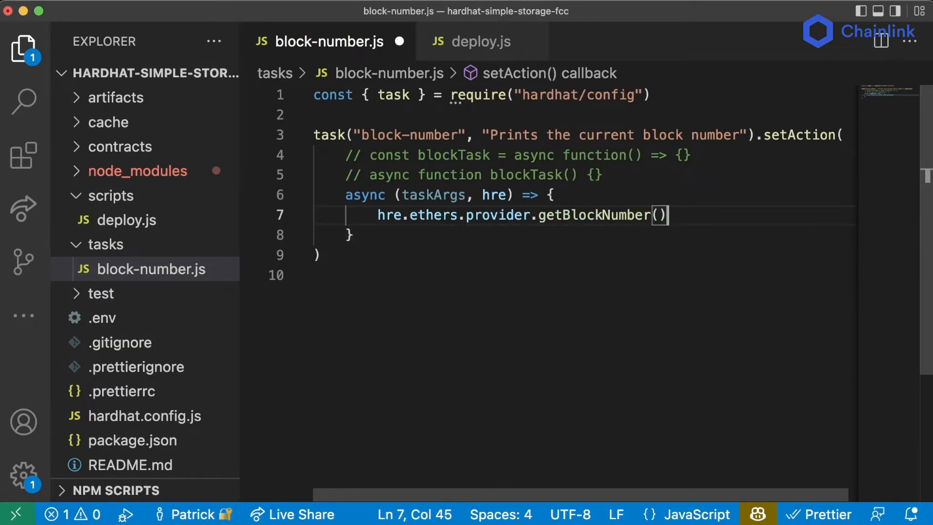
- Store it as const blockNumber with await and console.log 'Current block number'
{"action": "type", "text": "const bl"}
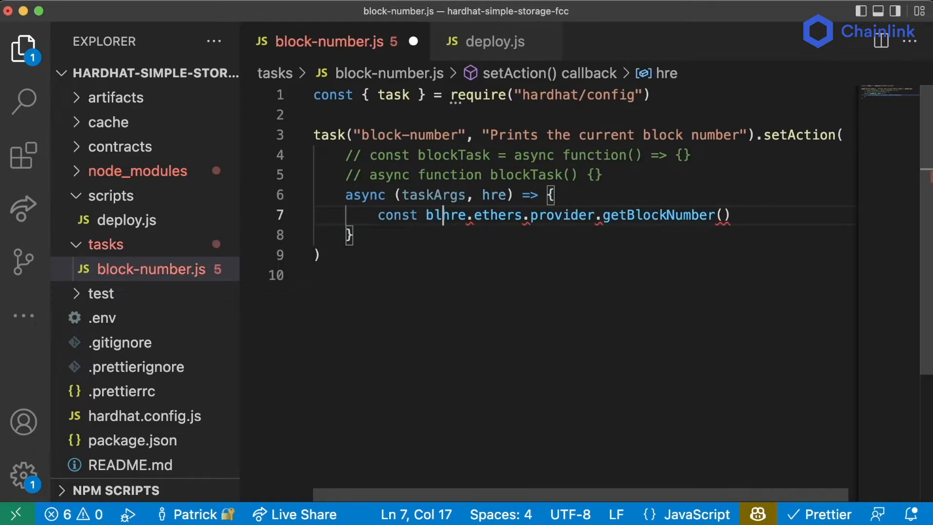
{"action": "type", "text": "ockNumber ="}
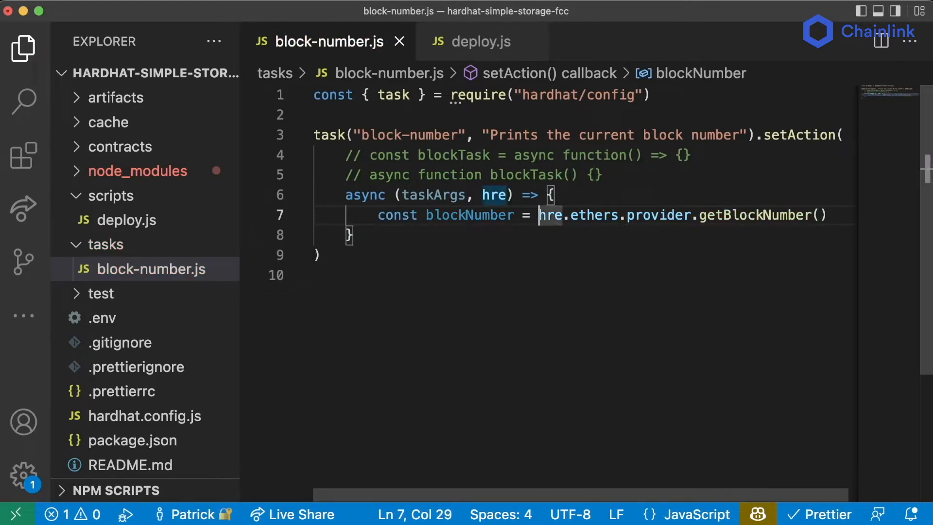
{"action": "type", "text": "await"}
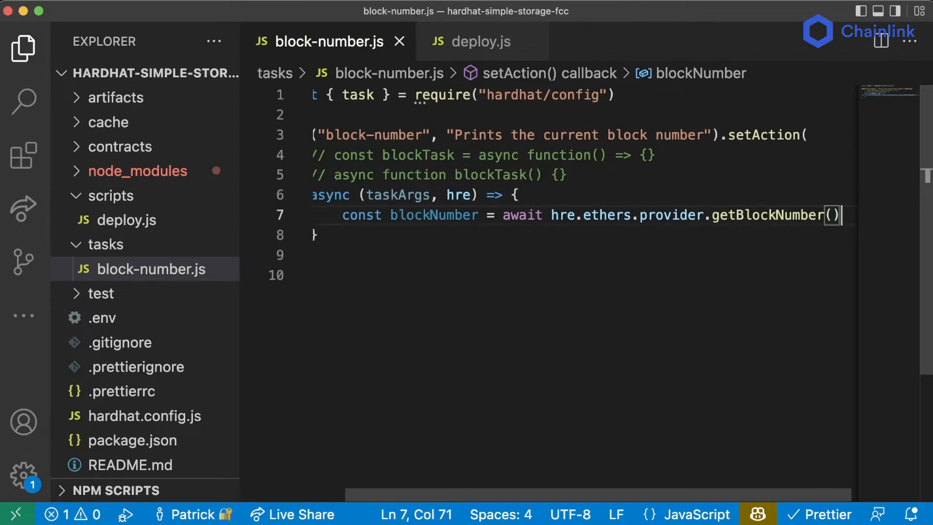
{"action": "type", "text": "co"}
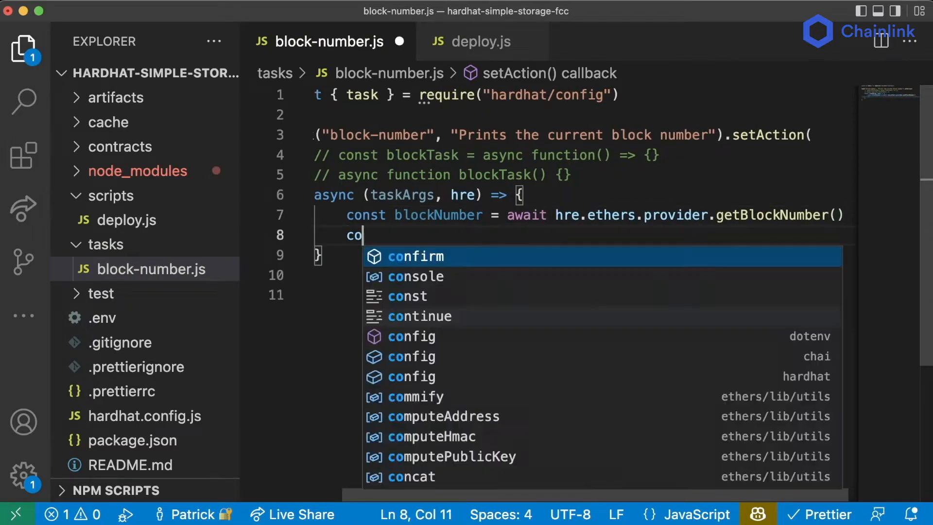
{"action": "type", "text": "nsole.log(`blockNumber"}
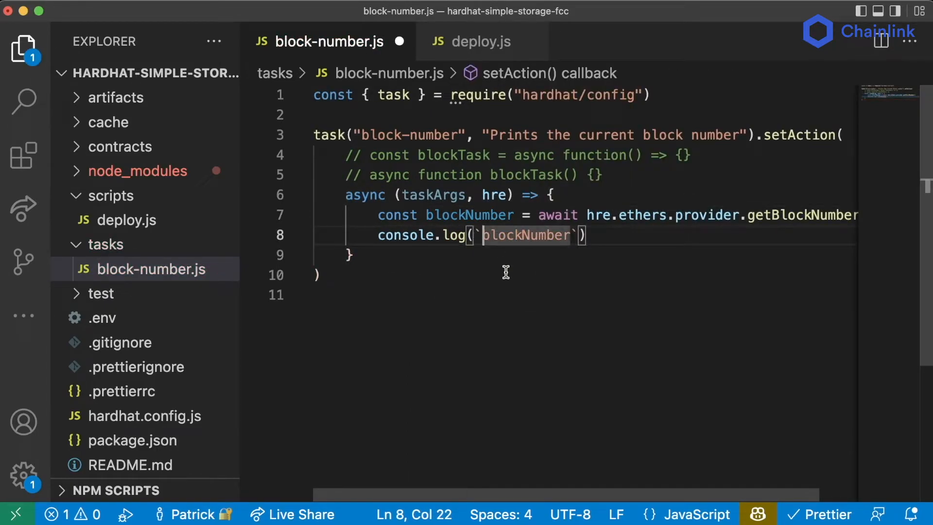
{"action": "type", "text": "Current block number: ${"}
{"action": "type", "text": "yarn hardhat"}
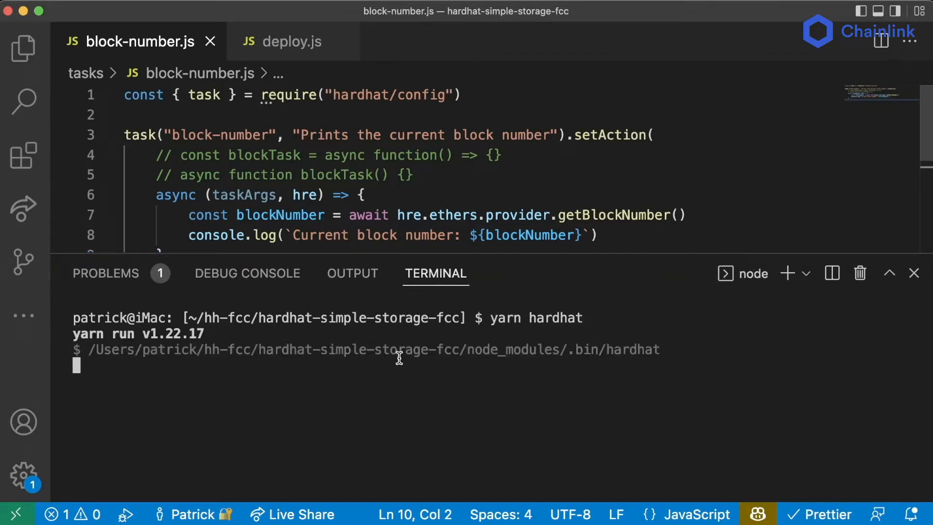
- Run the pending terminal command and switch to hardhat.config.js for editing
{"action": "key", "text": "Enter"}
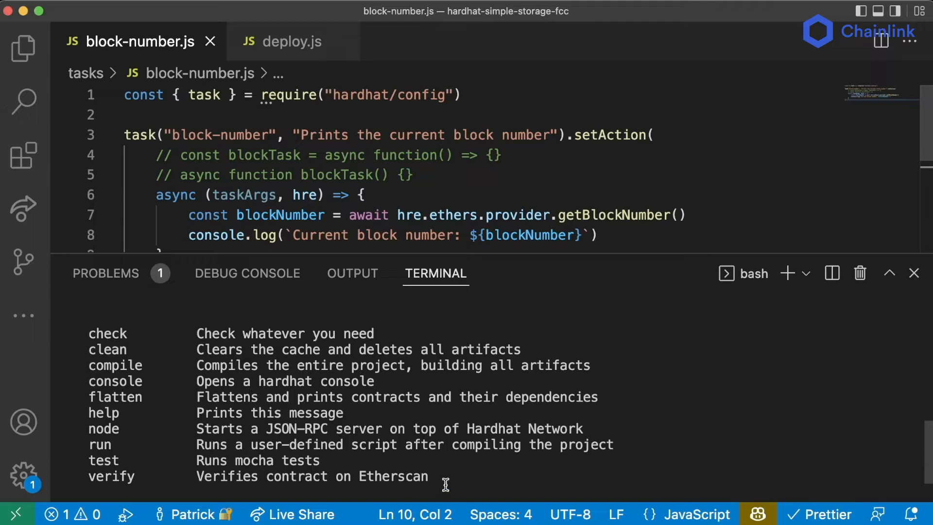
{"action": "left_click", "coordinate": [300, 139]}
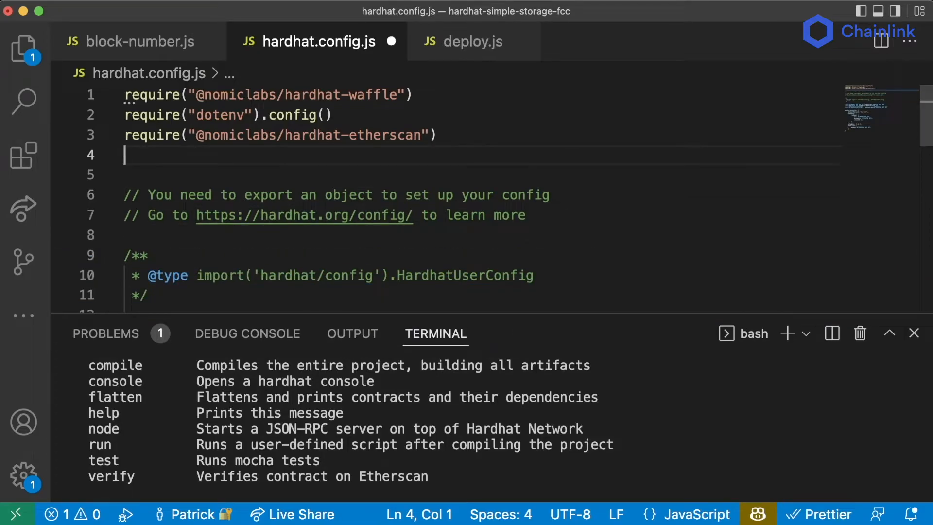
- Add require("./tasks/block-number") to hardhat.config.js, checking block-number.js along the way
{"action": "type", "text": "require"}
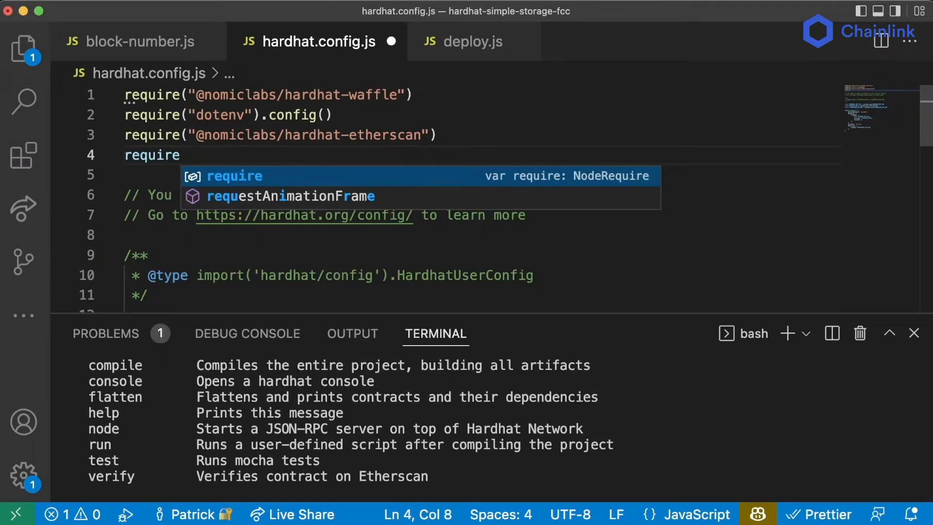
{"action": "type", "text": "(\"./taks\""}
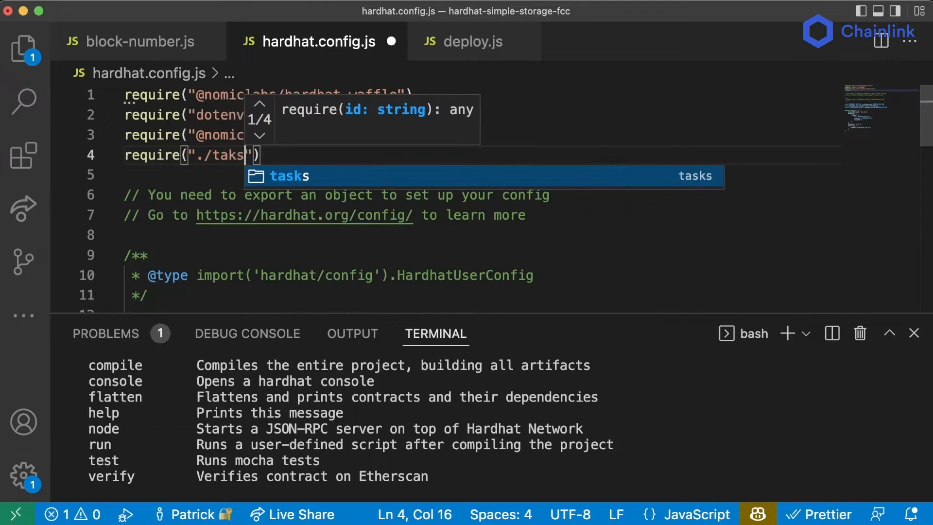
{"action": "type", "text": "/block-number"}
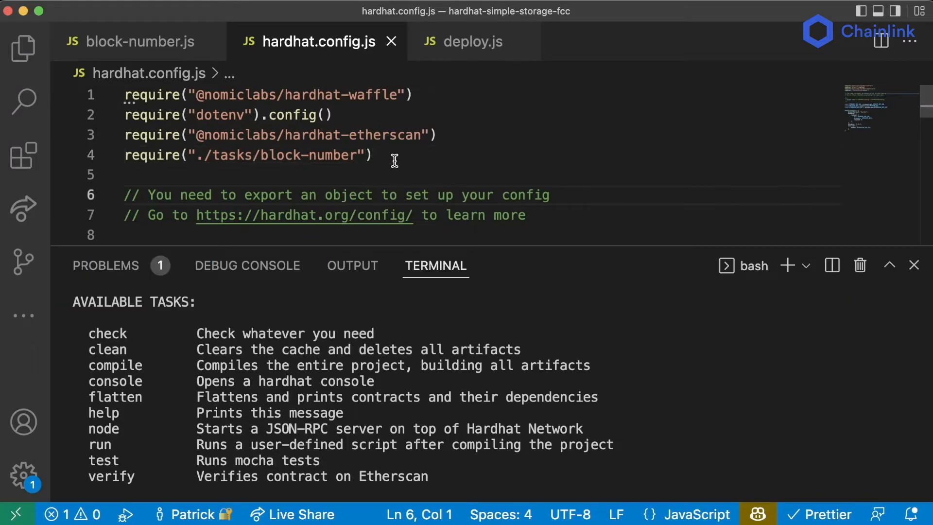
{"action": "left_click", "coordinate": [141, 41]}
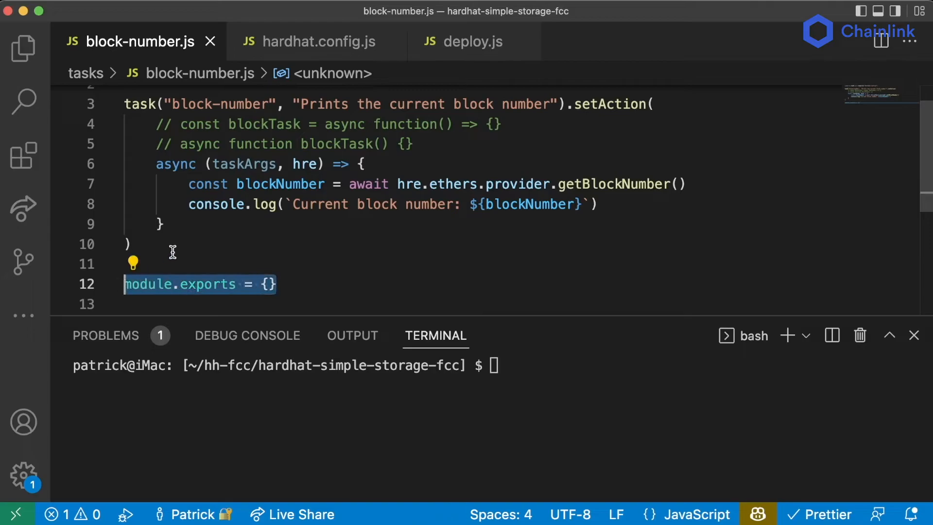
{"action": "left_click", "coordinate": [318, 42]}
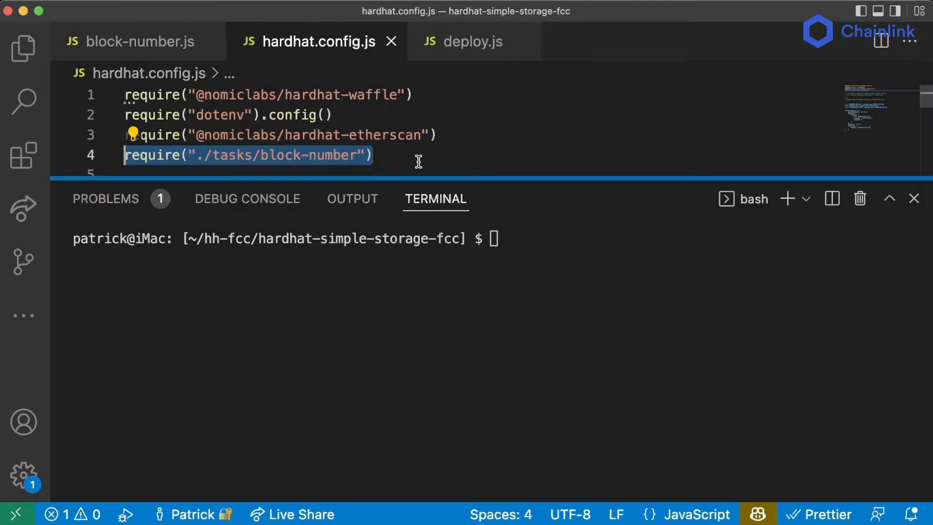
- Run yarn hardhat to see block-number listed, then begin the yarn hardhat block-number command
{"action": "type", "text": "yar"}
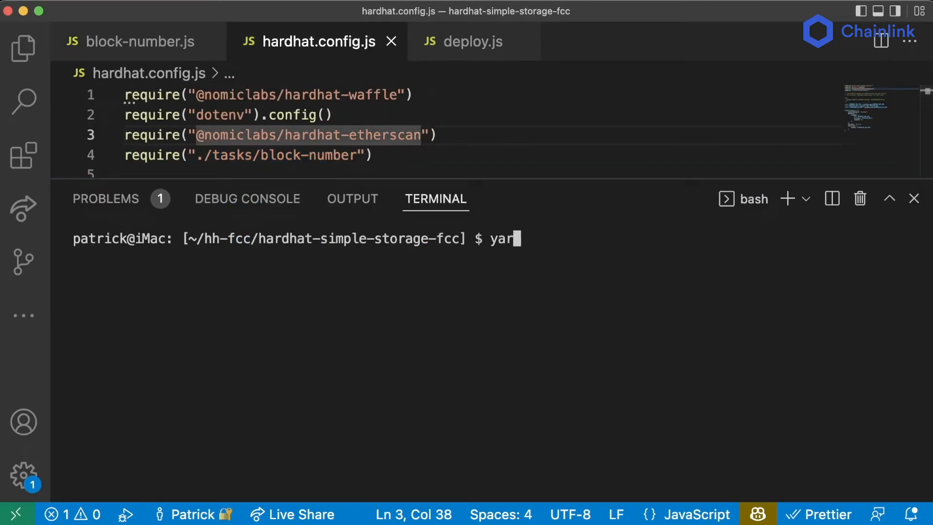
{"action": "key", "text": "Enter"}
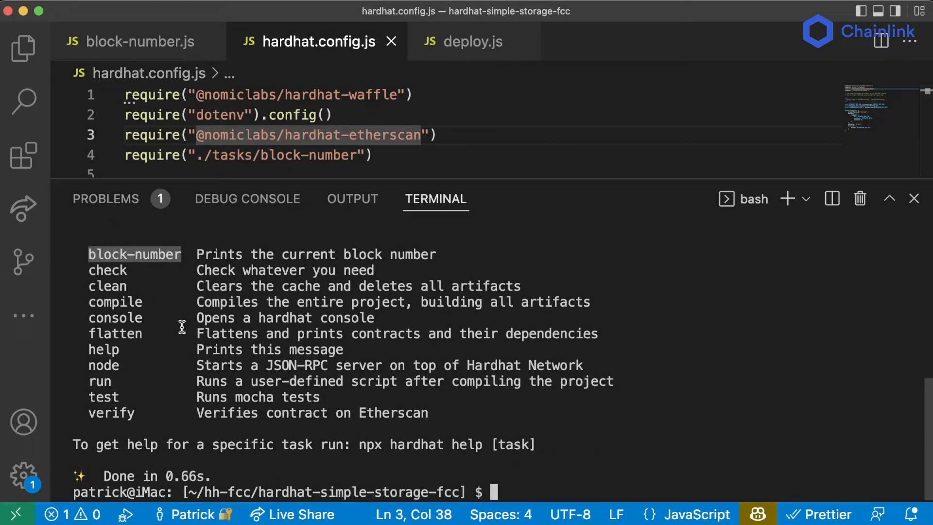
{"action": "type", "text": "yarn hardhat block-n"}
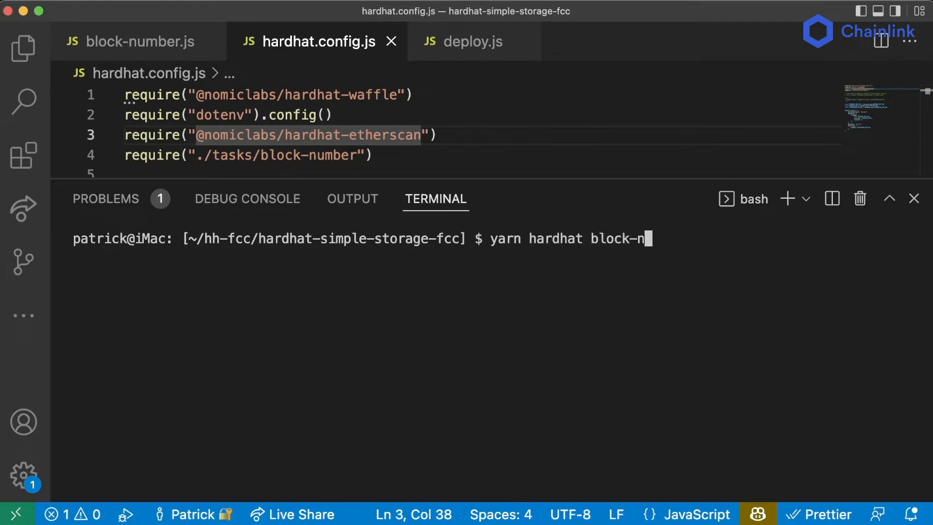
- Run block-number on Rinkeby, which prints block 10468387
{"action": "key", "text": "Enter"}
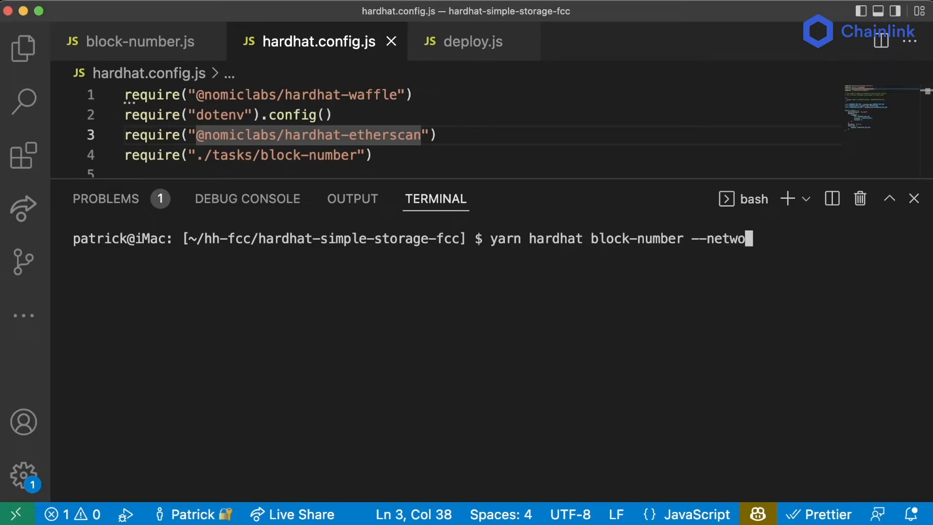
{"action": "type", "text": "rk rinkeby"}
{"action": "key", "text": "Enter"}
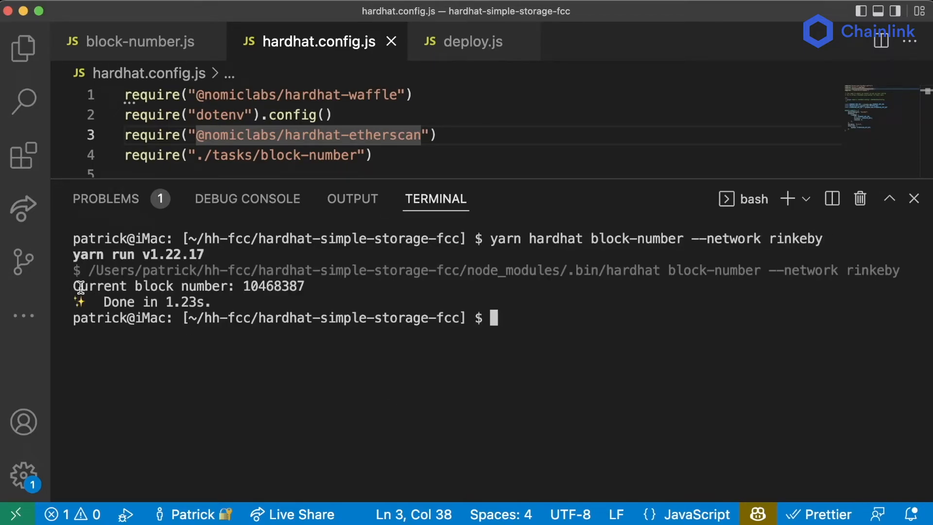
{"action": "mouse_move", "coordinate": [258, 286]}
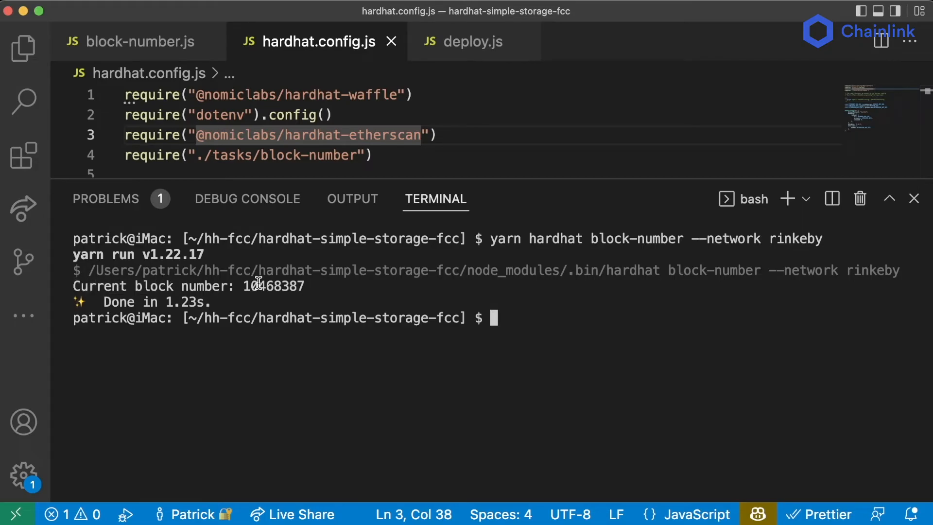
{"action": "double_click", "coordinate": [272, 286]}
{"action": "type", "text": "yarn hardhat block-number --network h"}
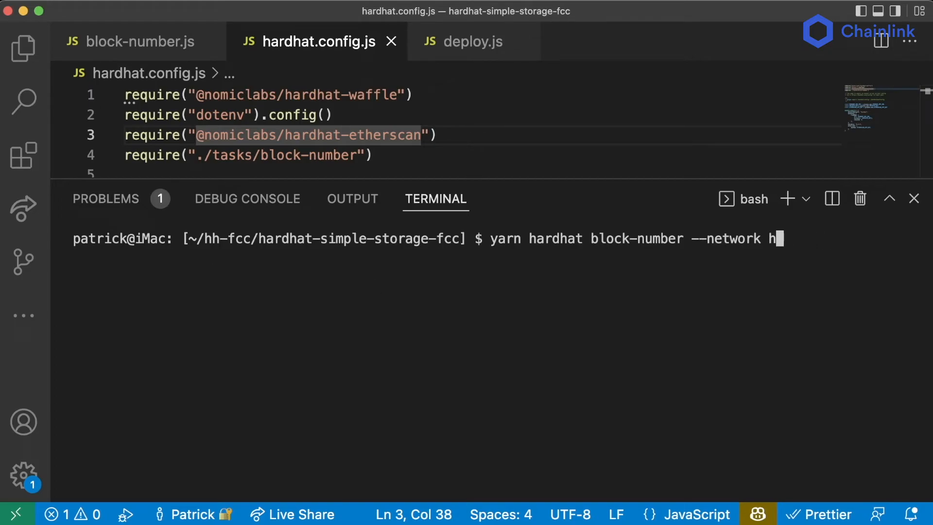
- Run block-number on the Hardhat network, which prints 0
{"action": "key", "text": "Enter"}
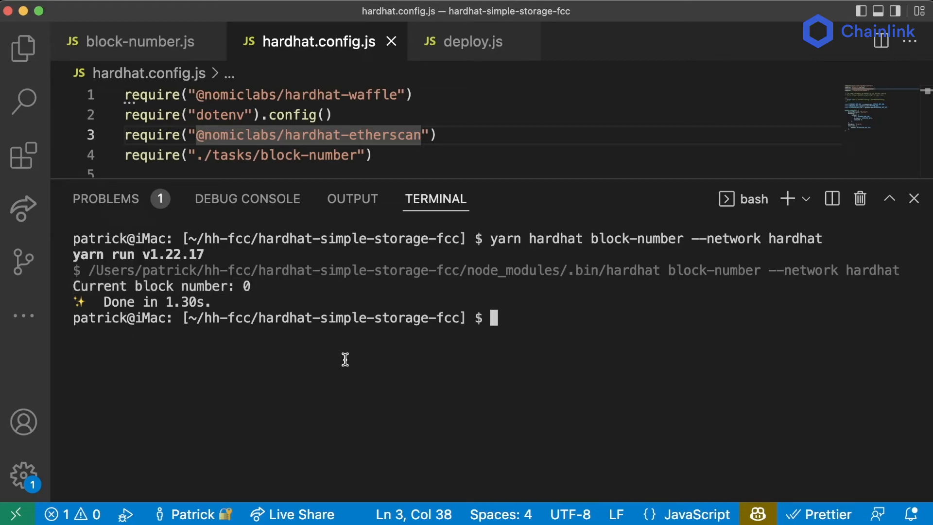
{"action": "left_click_drag", "start_coordinate": [492, 238], "coordinate": [826, 238]}
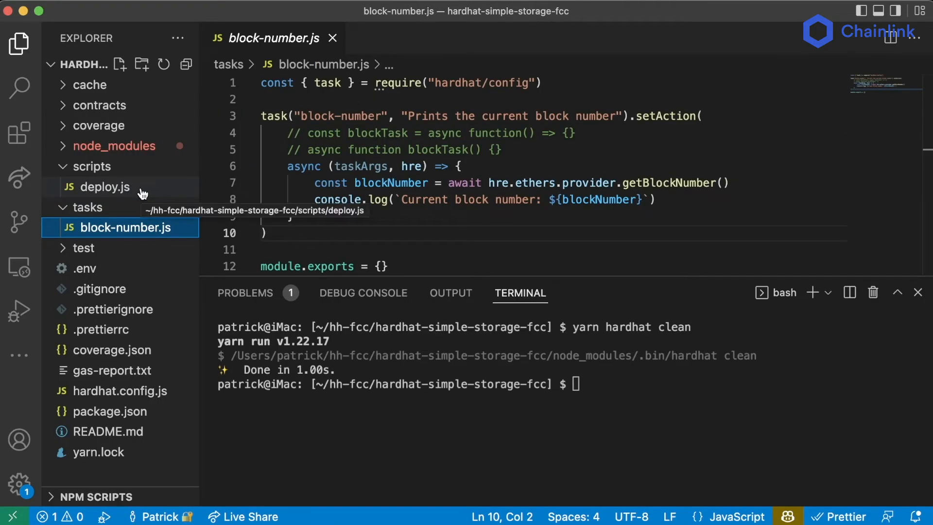
{"action": "mouse_move", "coordinate": [351, 196]}
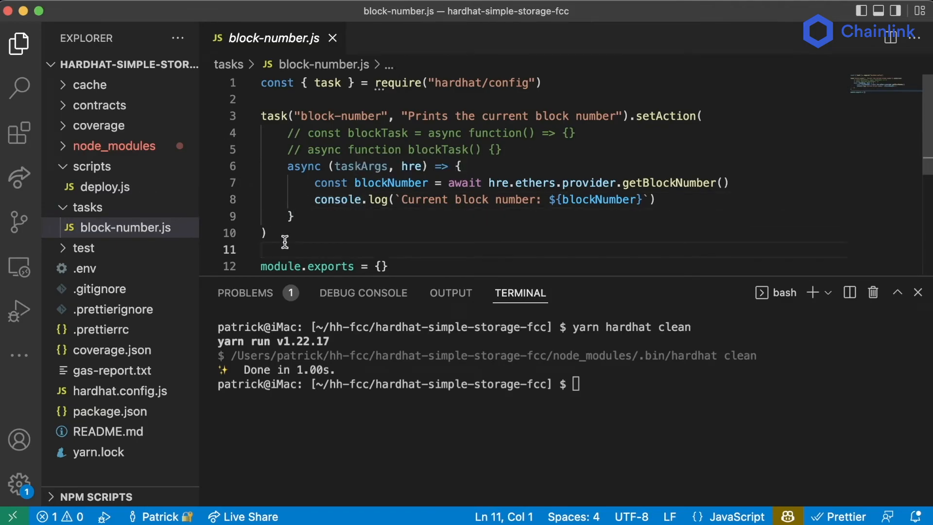
- Review deploy.js in the Explorer, then reopen tasks/block-number.js
{"action": "left_click", "coordinate": [104, 187]}
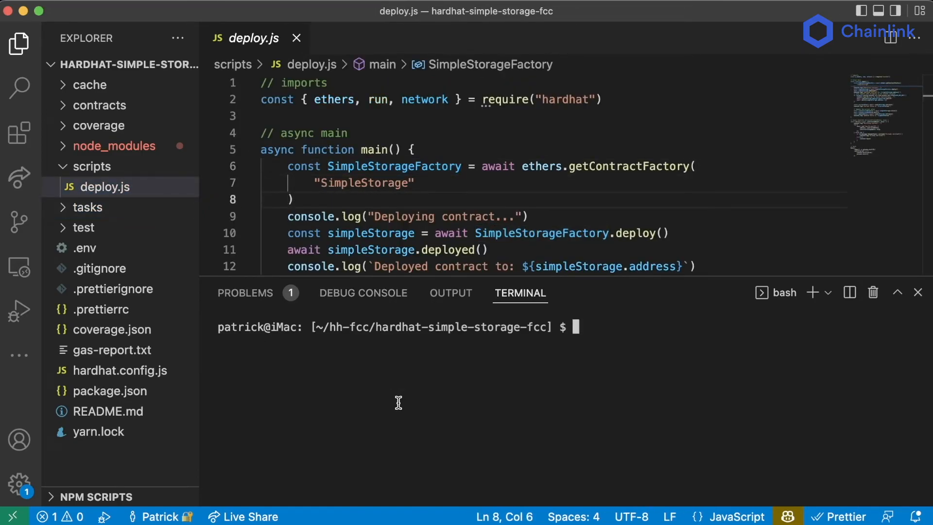
{"action": "mouse_move", "coordinate": [402, 394]}
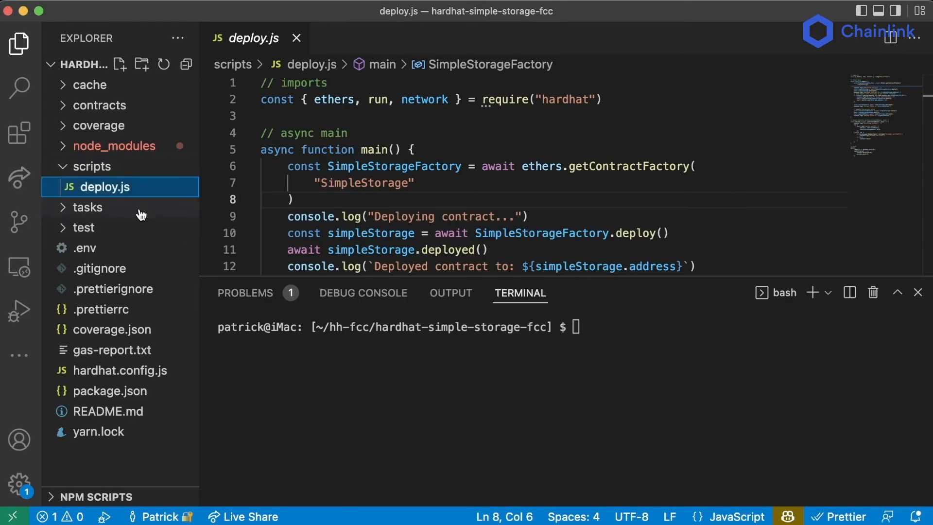
{"action": "left_click", "coordinate": [88, 208]}
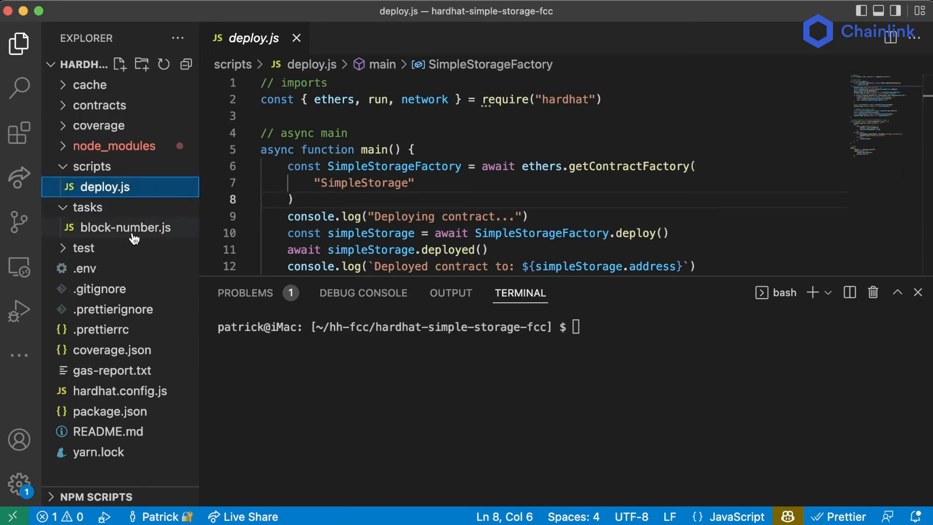
{"action": "left_click", "coordinate": [125, 228]}
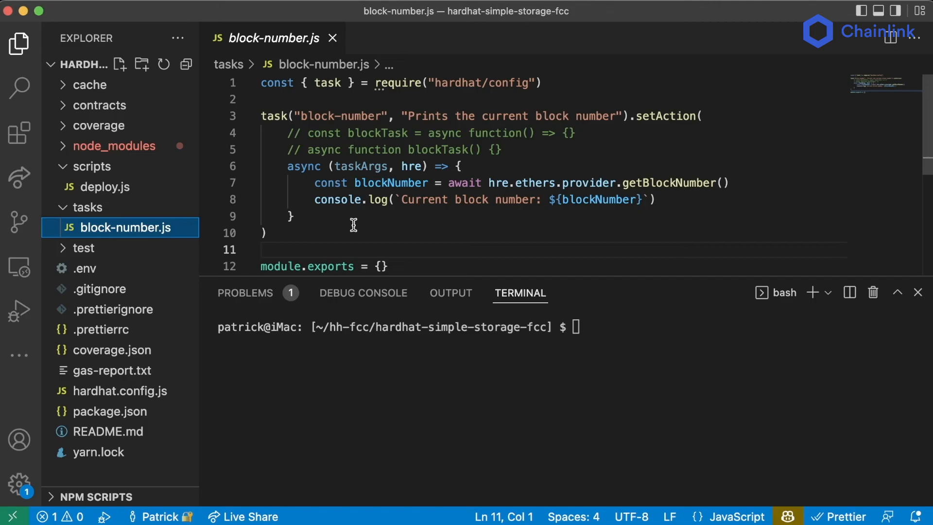
{"action": "mouse_move", "coordinate": [341, 232]}
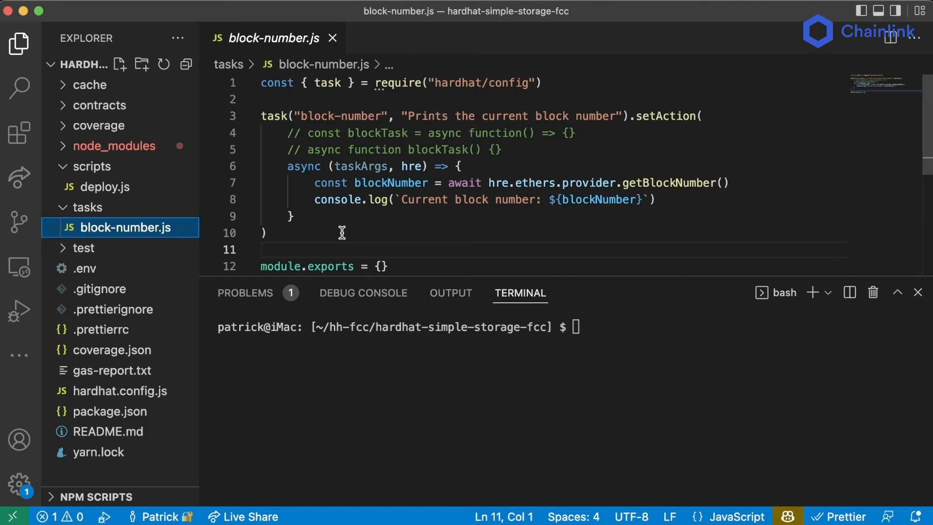